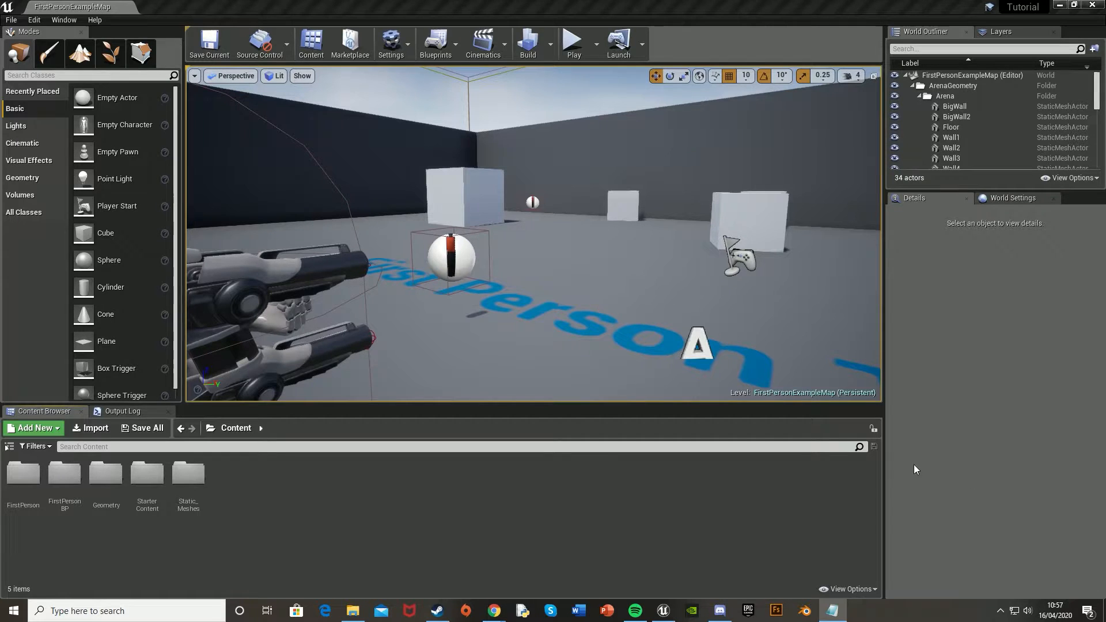
Step: Place Wall_Door_400x400 and Wall_400x400 from StarterContent > Architecture side by side in the level
{"action": "left_click", "coordinate": [34, 427]}
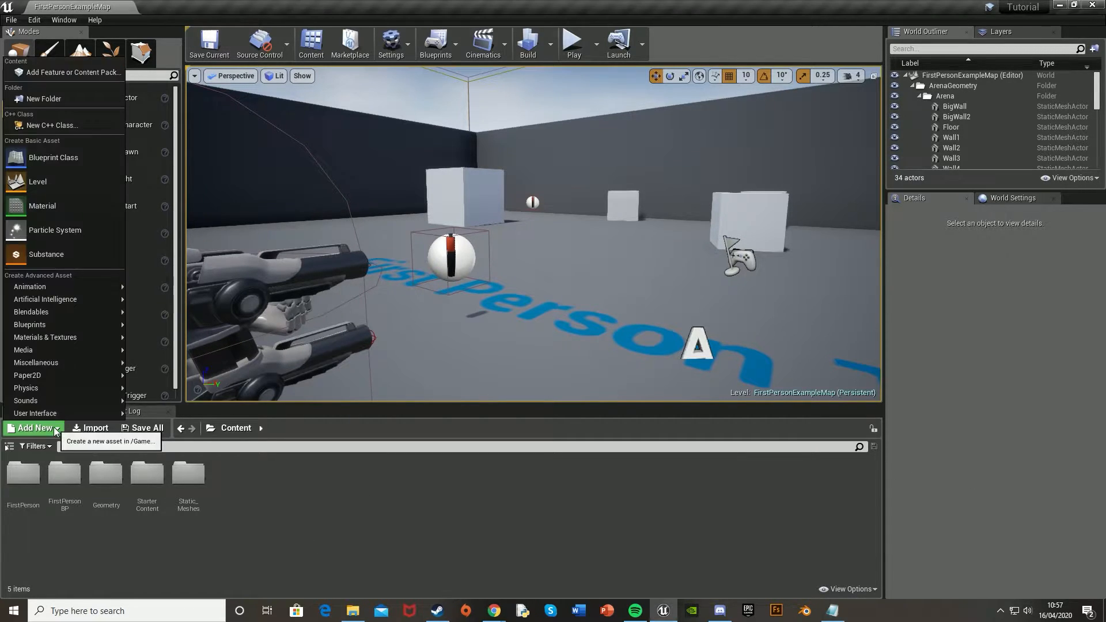
{"action": "mouse_move", "coordinate": [74, 73]}
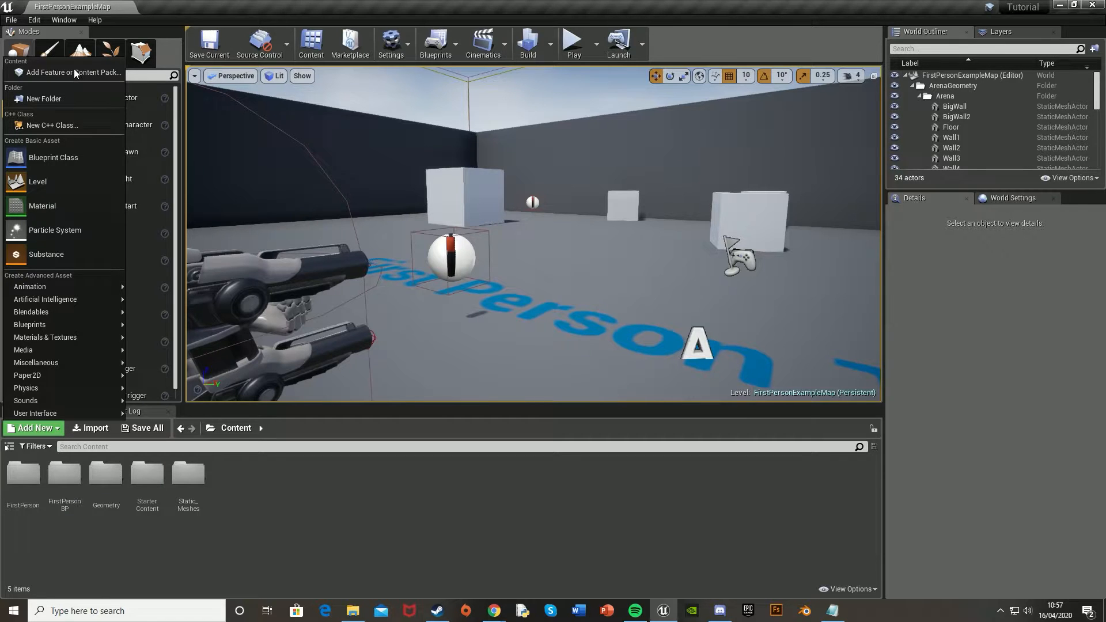
{"action": "left_click", "coordinate": [67, 71]}
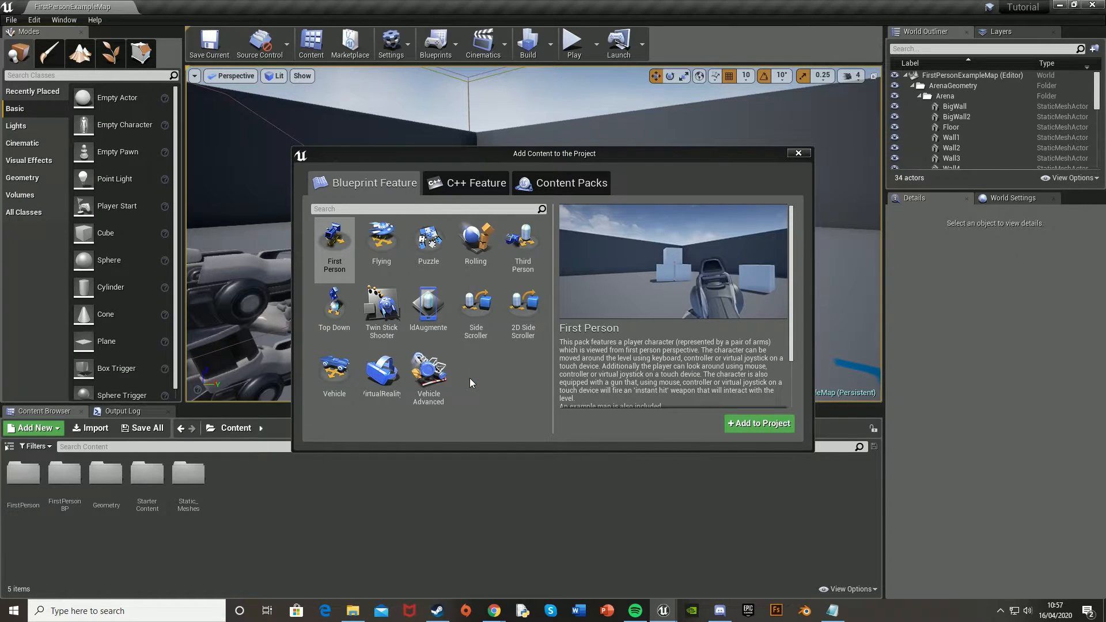
{"action": "mouse_move", "coordinate": [428, 306]}
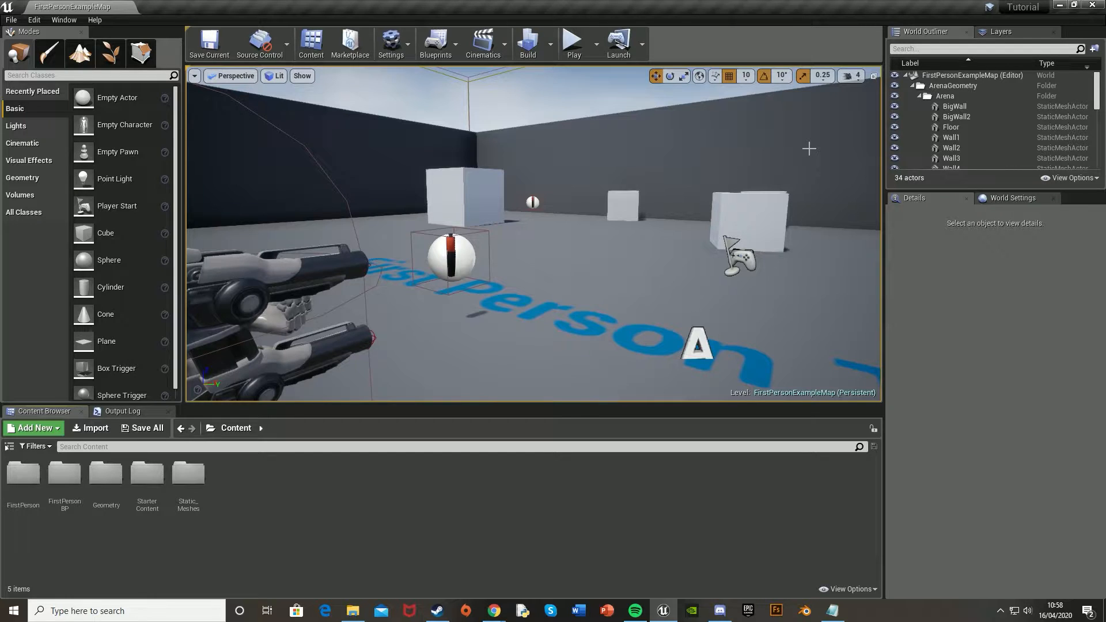
{"action": "mouse_move", "coordinate": [801, 150]}
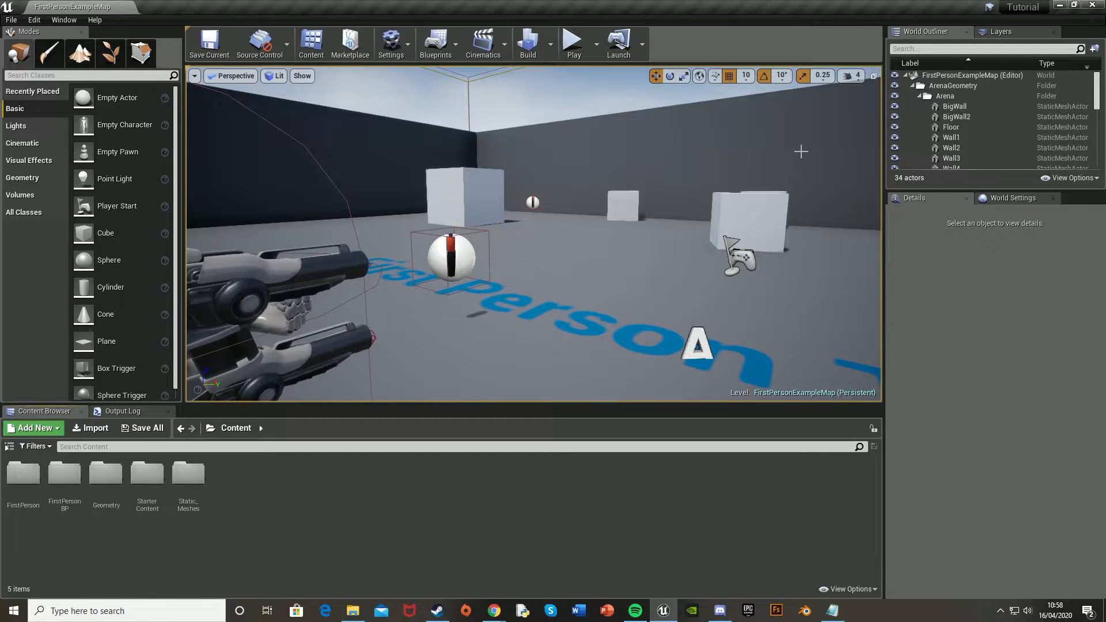
{"action": "mouse_move", "coordinate": [146, 479]}
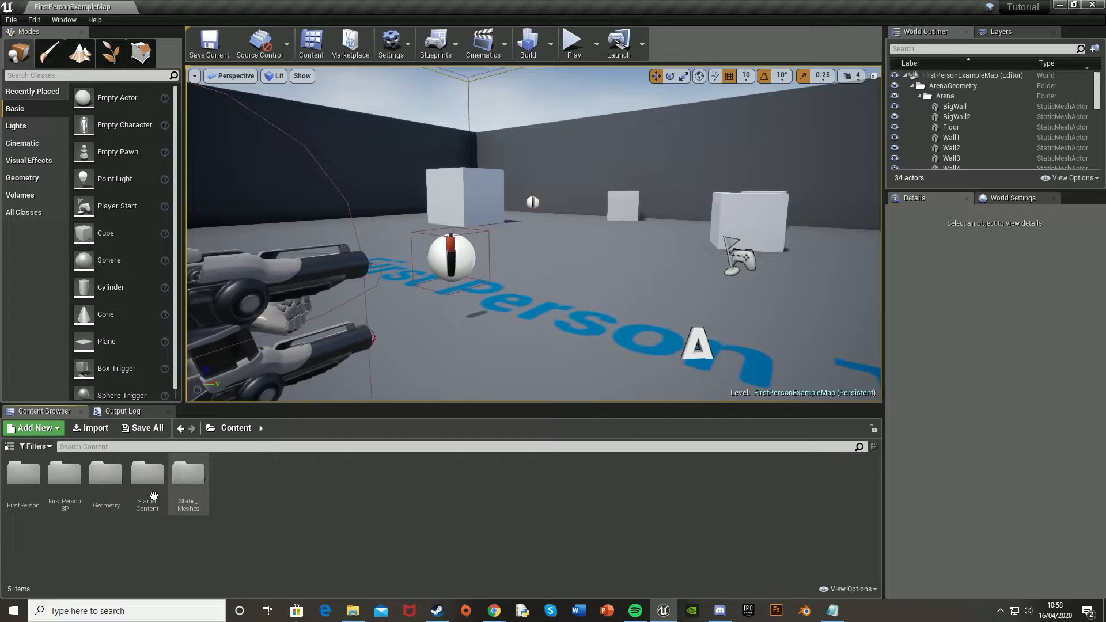
{"action": "double_click", "coordinate": [146, 474]}
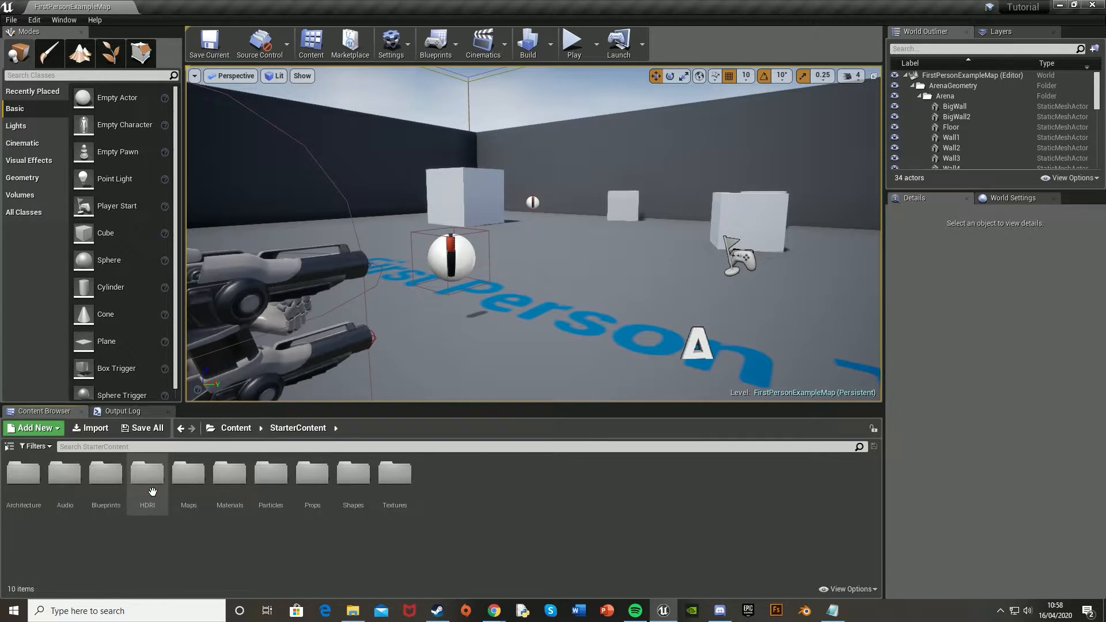
{"action": "double_click", "coordinate": [23, 474]}
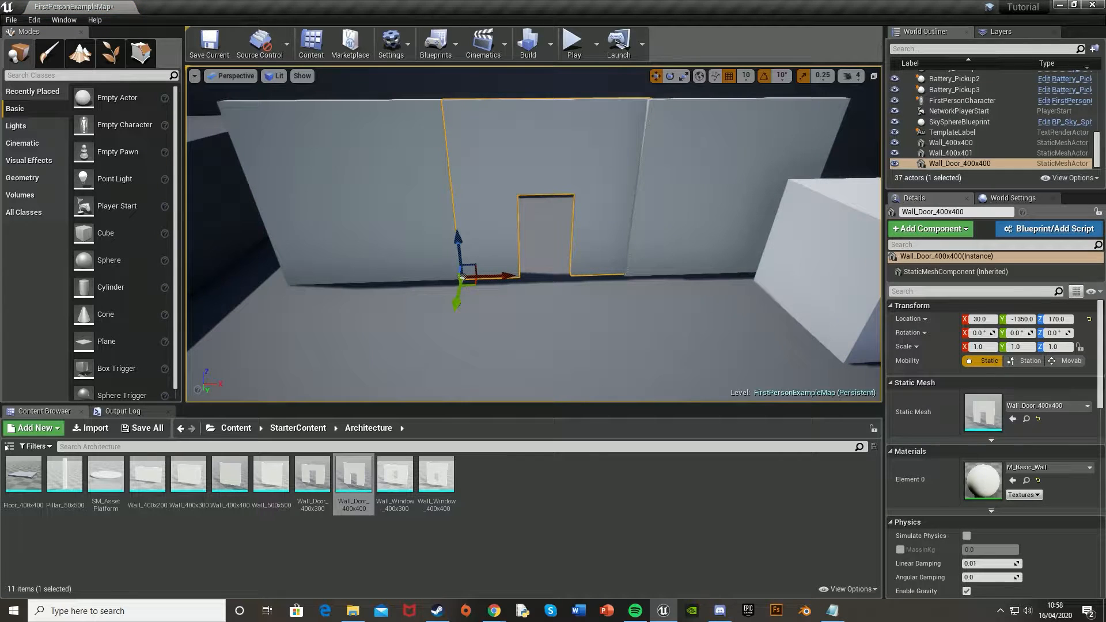
{"action": "left_click", "coordinate": [951, 152]}
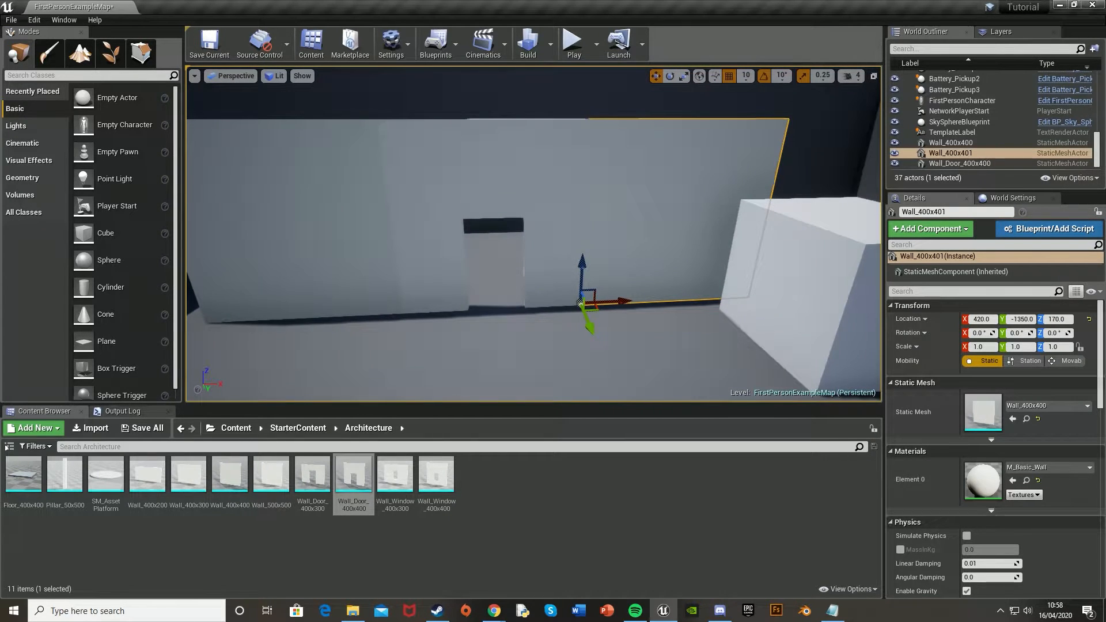
Step: Fit SM_DoorFrame and SM_Door into the doorway, rotated 90° with Y scale 1.25
{"action": "left_click", "coordinate": [356, 428]}
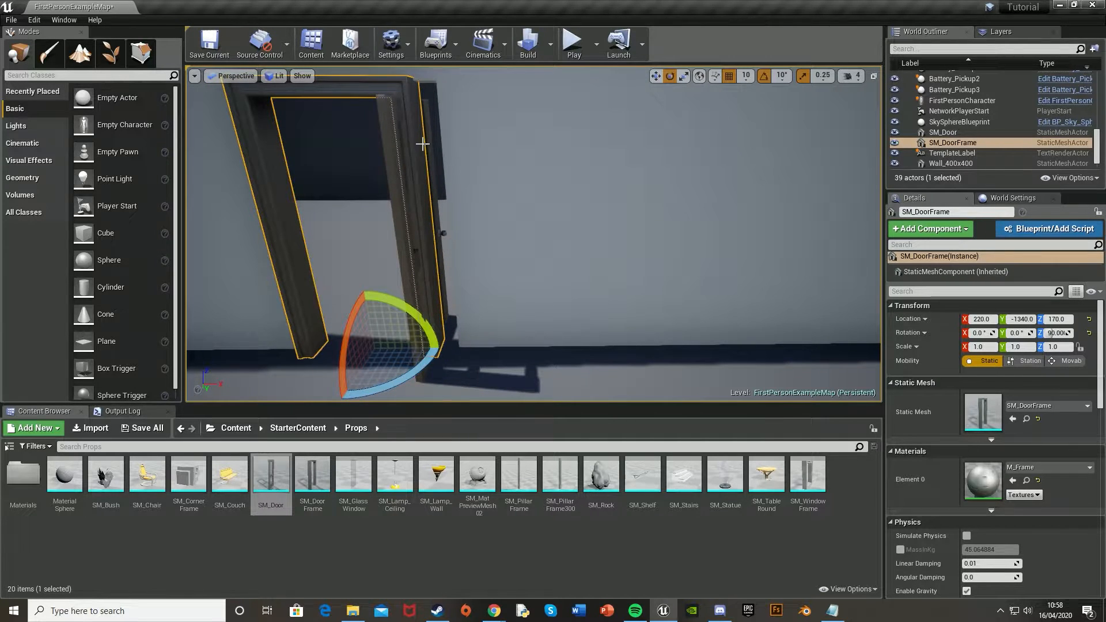
{"action": "left_click", "coordinate": [944, 131]}
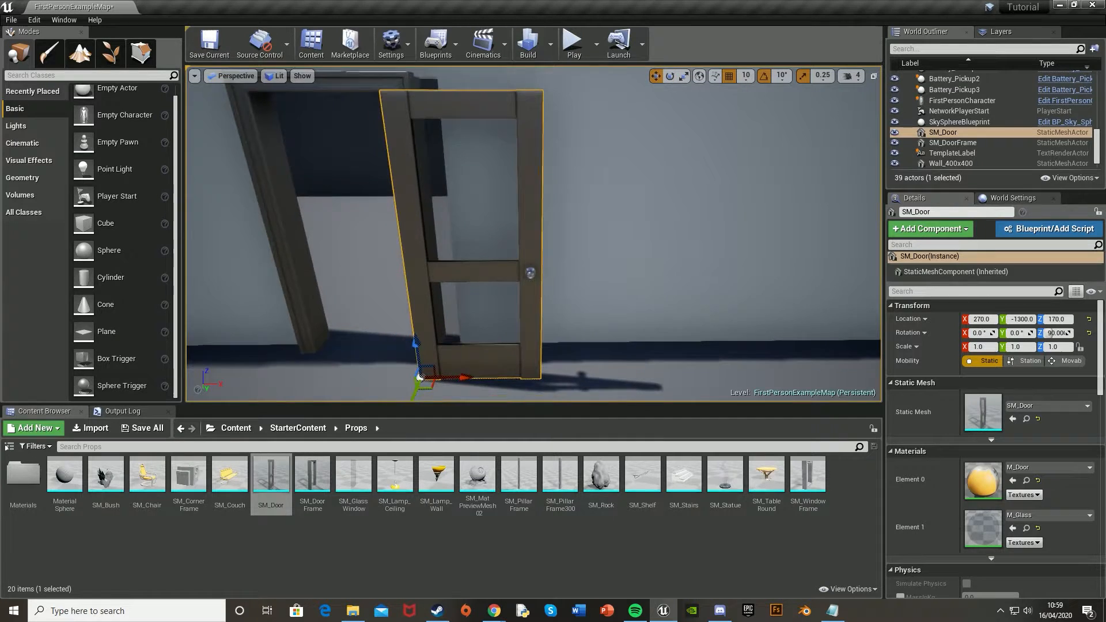
{"action": "left_click", "coordinate": [952, 142]}
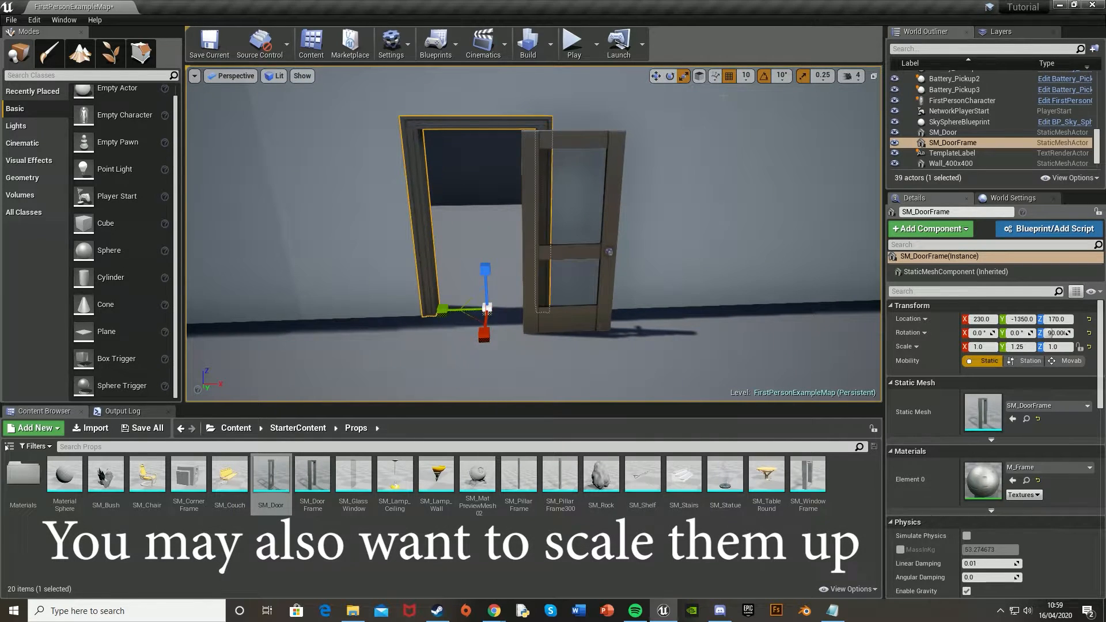
{"action": "left_click", "coordinate": [942, 131]}
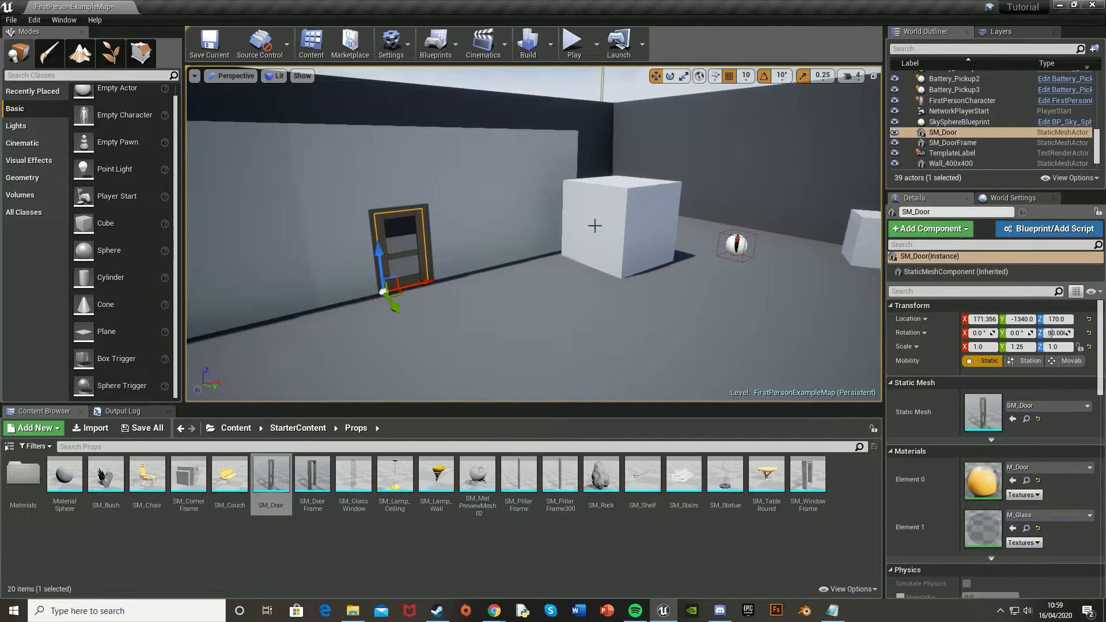
{"action": "left_click", "coordinate": [621, 212]}
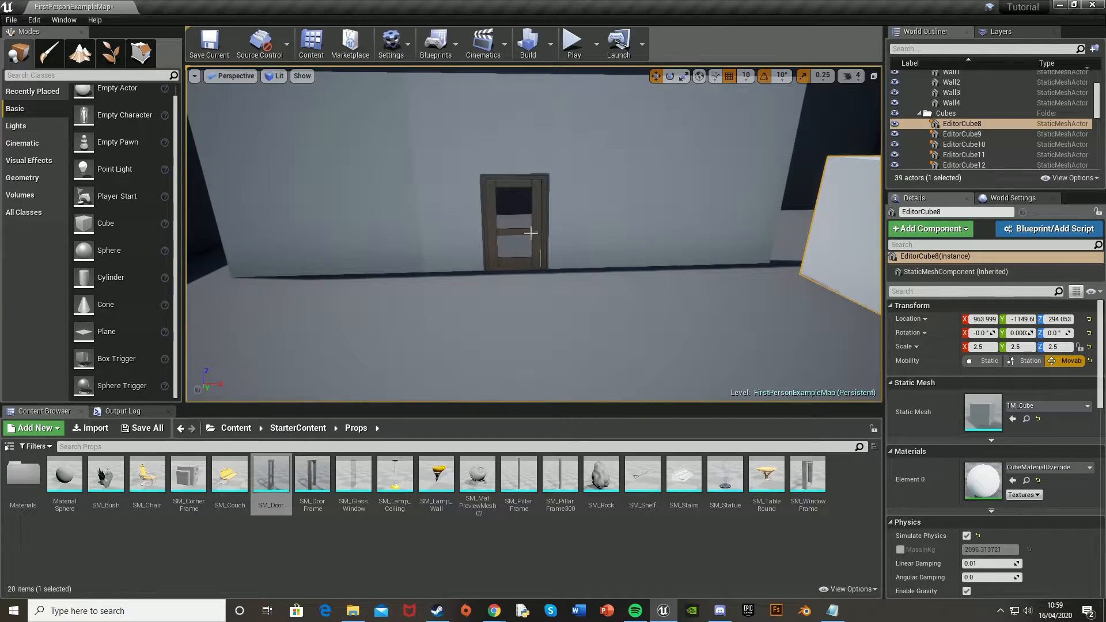
Step: Add a Matinee for the door with a new empty group named Door1
{"action": "left_click", "coordinate": [515, 226]}
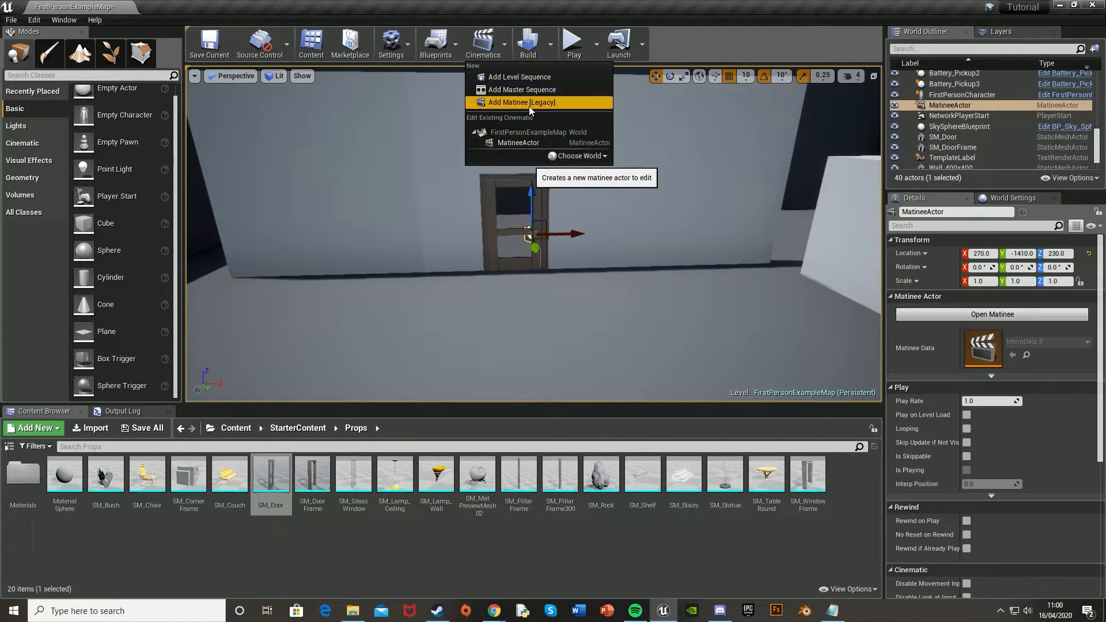
{"action": "left_click", "coordinate": [521, 101]}
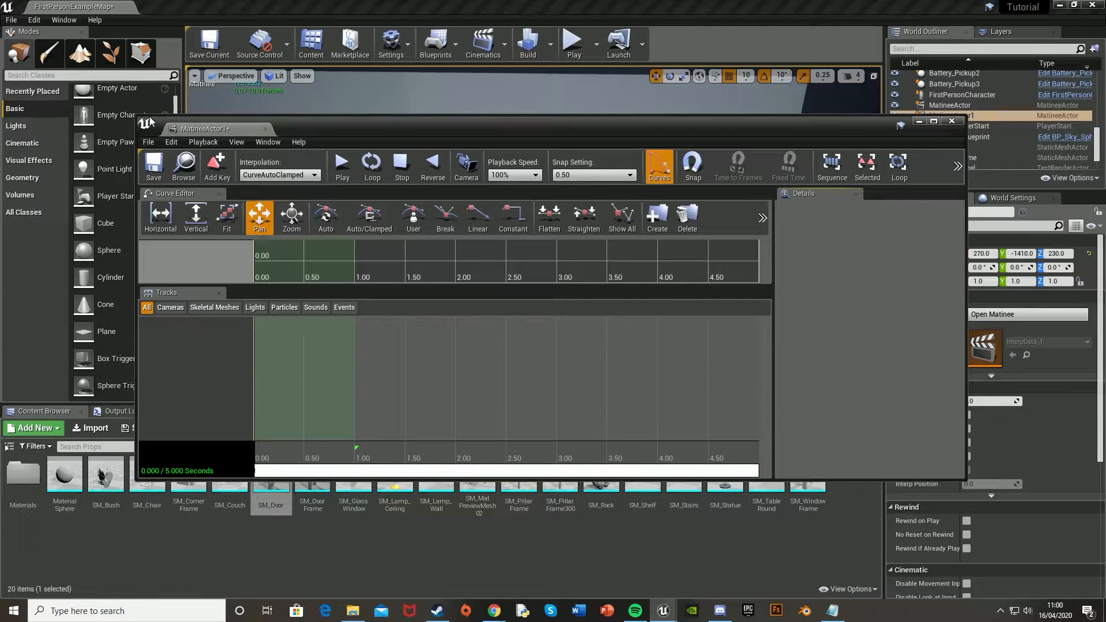
{"action": "mouse_move", "coordinate": [131, 279]}
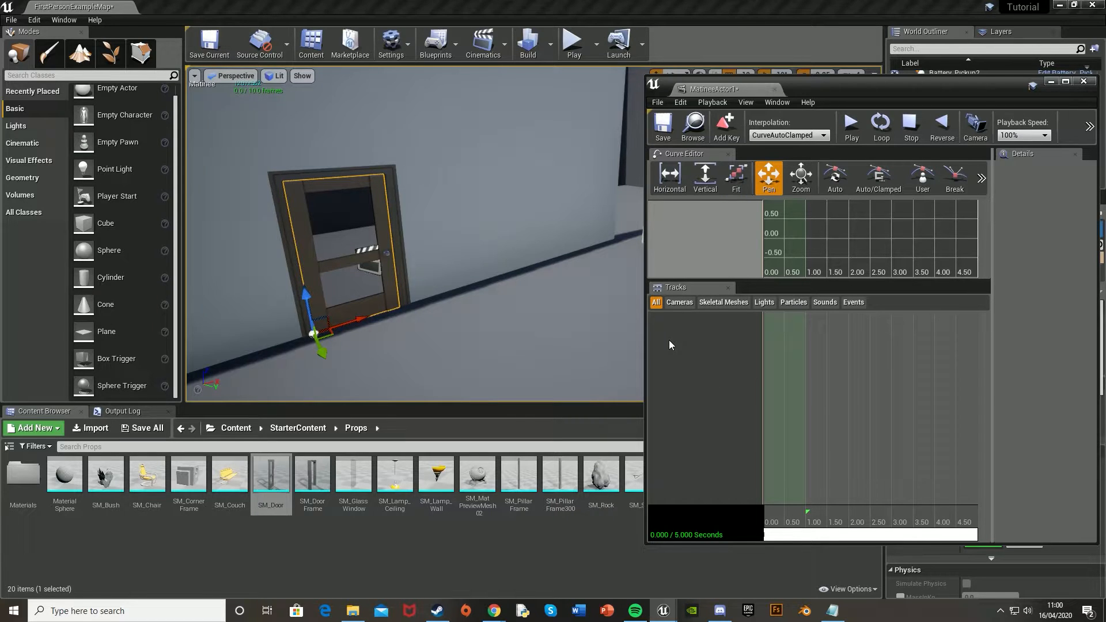
{"action": "mouse_move", "coordinate": [703, 386]}
{"action": "type", "text": "Door"}
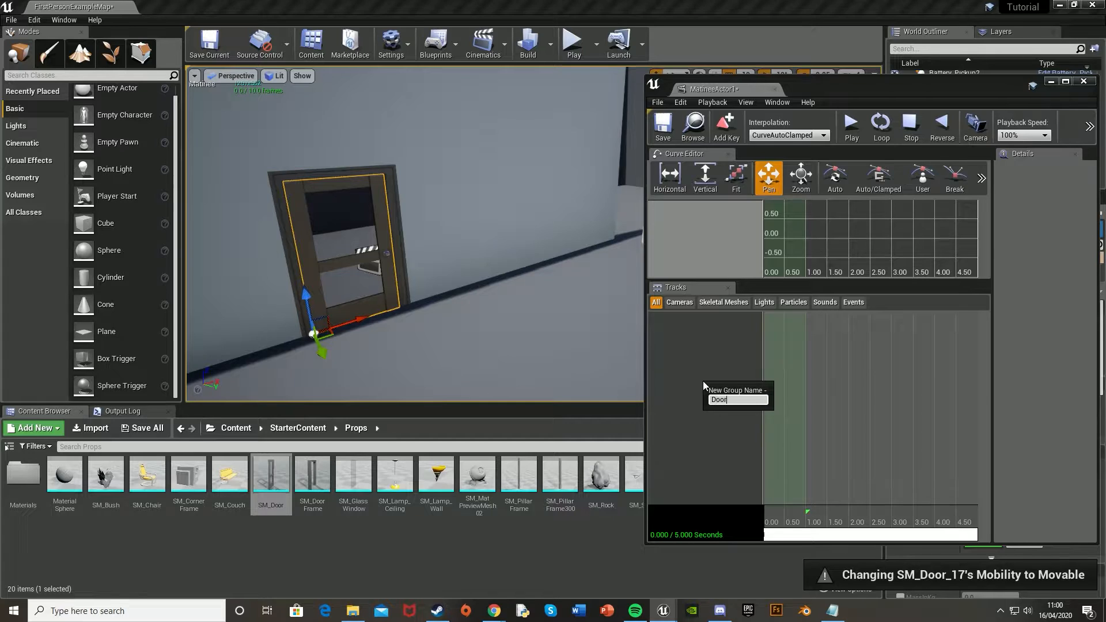
{"action": "key", "text": "Return"}
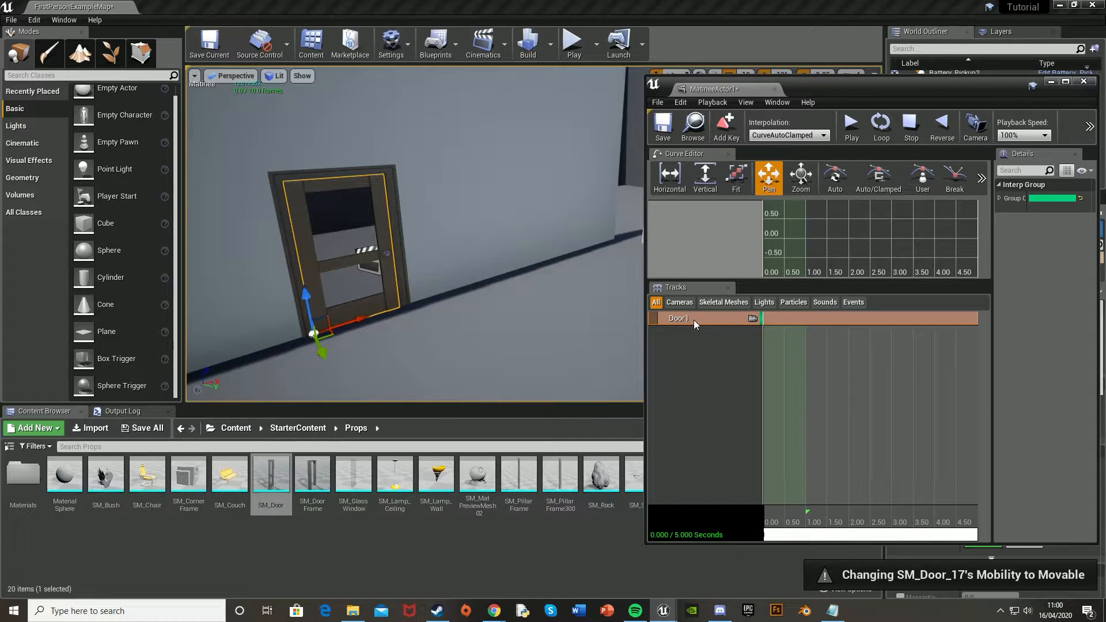
Step: Add a movement track to Door1 in a 2-second sequence and key it at 2.00
{"action": "right_click", "coordinate": [677, 319]}
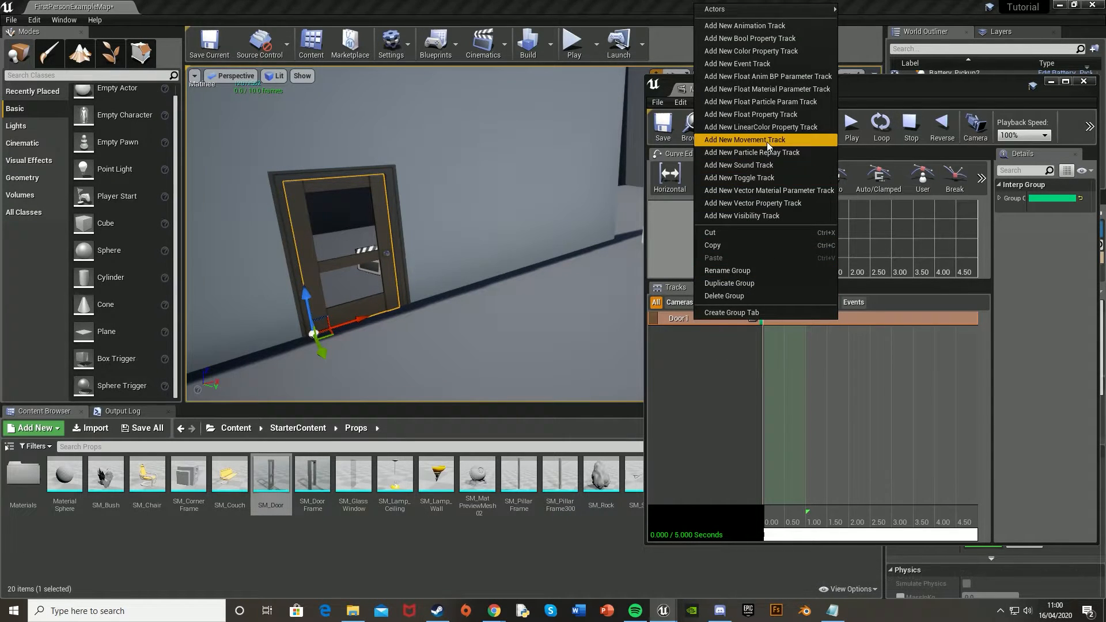
{"action": "left_click", "coordinate": [743, 139]}
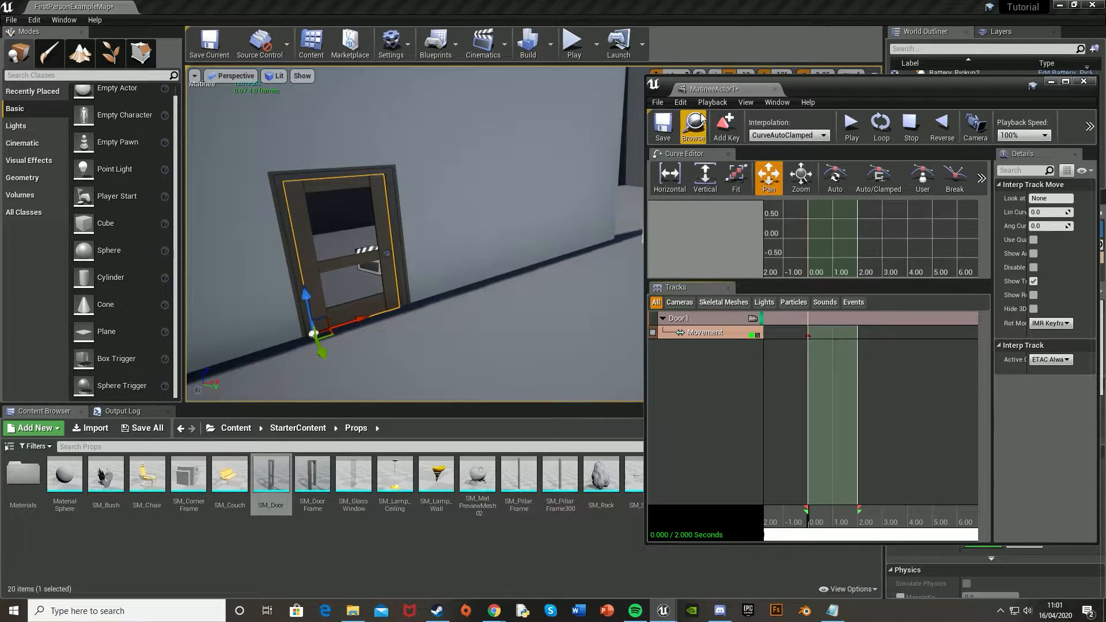
{"action": "left_click", "coordinate": [725, 127]}
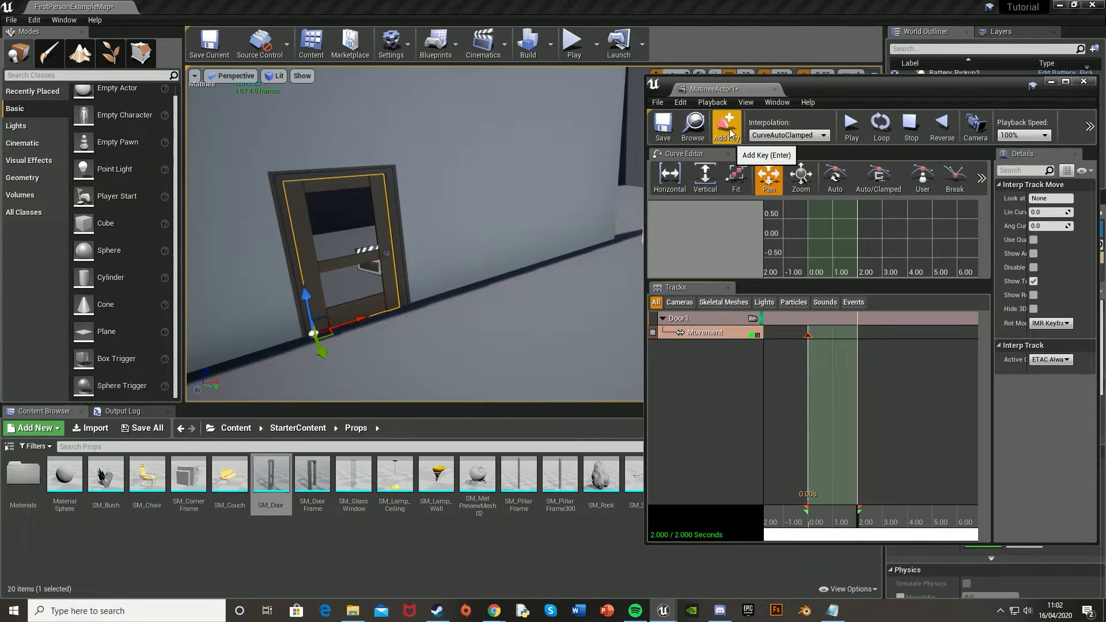
{"action": "left_click", "coordinate": [727, 127]}
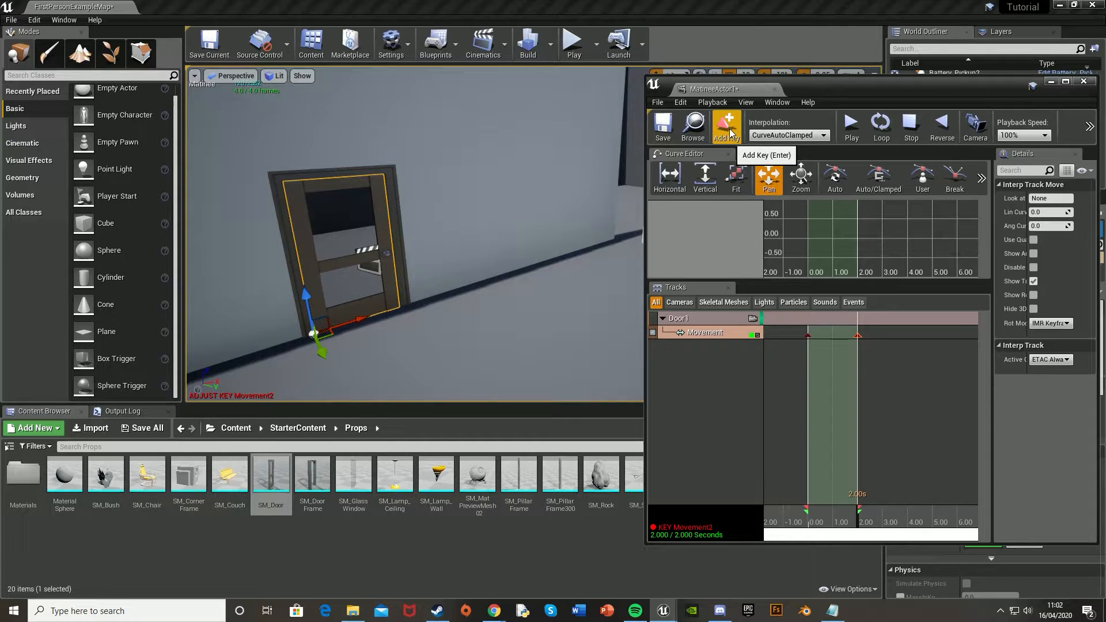
{"action": "mouse_move", "coordinate": [318, 247]}
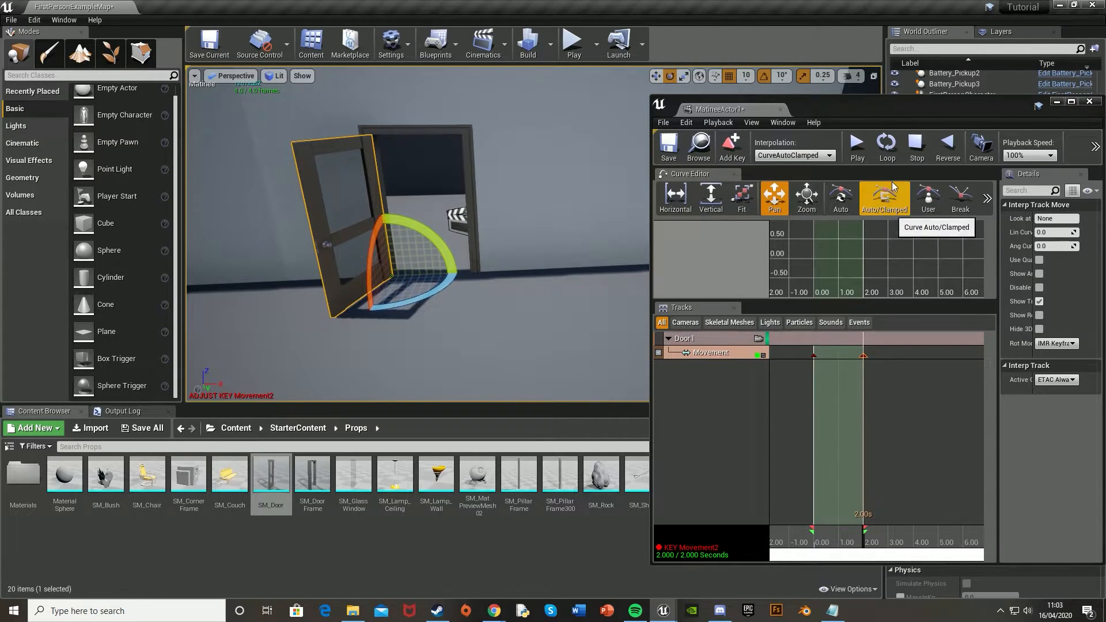
Step: Rotate the door open at the 2s key with clamped curves, preview it, and close Matinee
{"action": "left_click", "coordinate": [856, 146]}
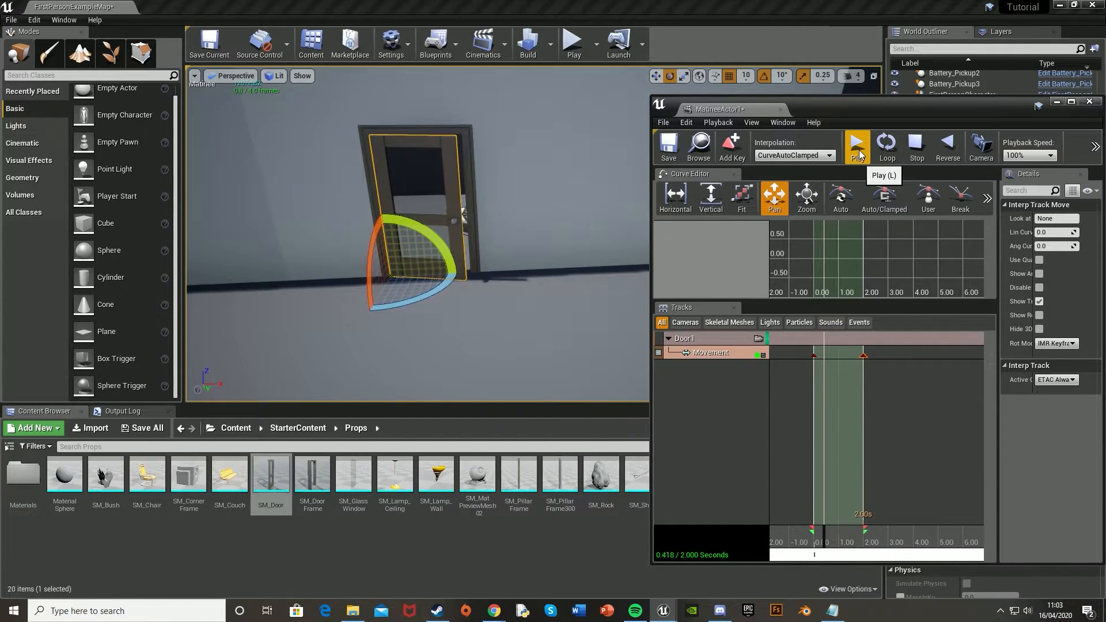
{"action": "left_click", "coordinate": [856, 147]}
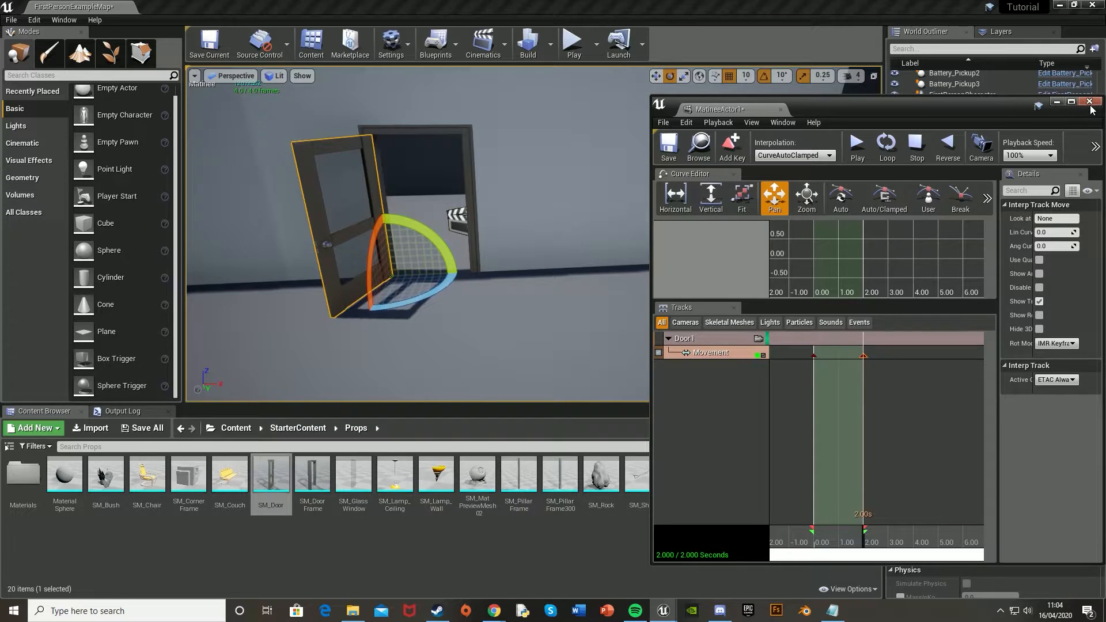
{"action": "left_click", "coordinate": [1089, 101]}
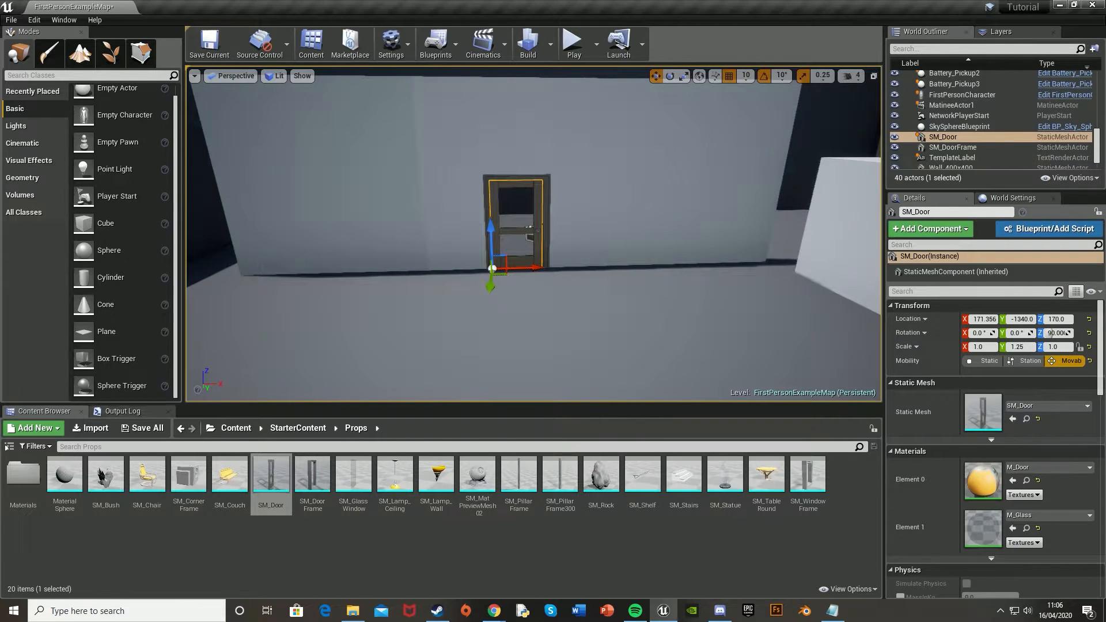
Step: Add an Interact action mapping bound to the E key in Project Settings > Input
{"action": "left_click", "coordinate": [33, 19]}
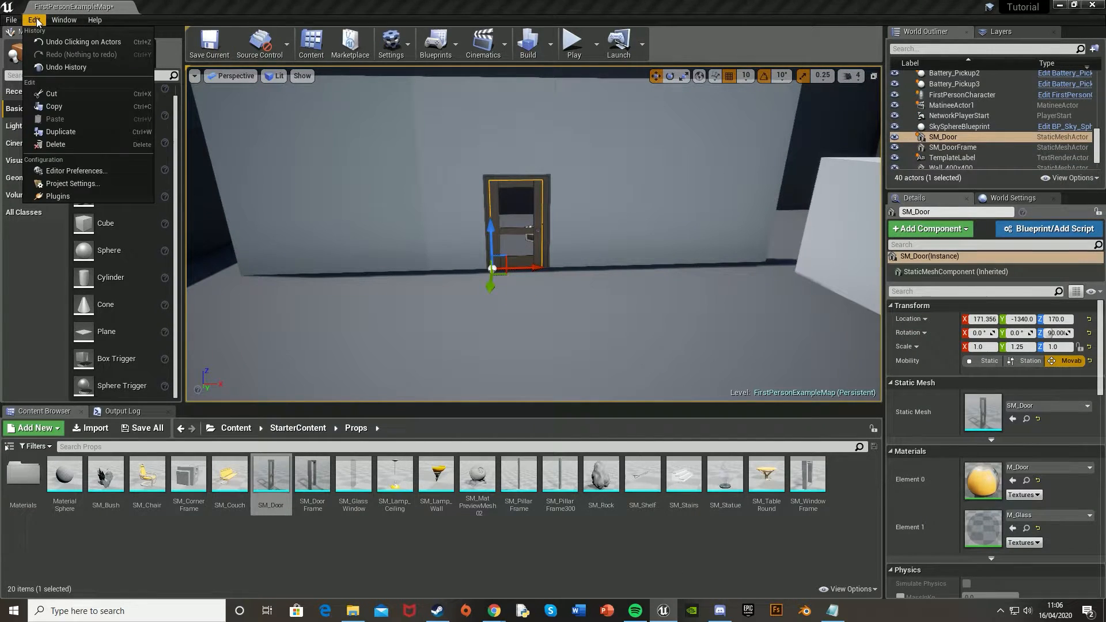
{"action": "mouse_move", "coordinate": [73, 183]}
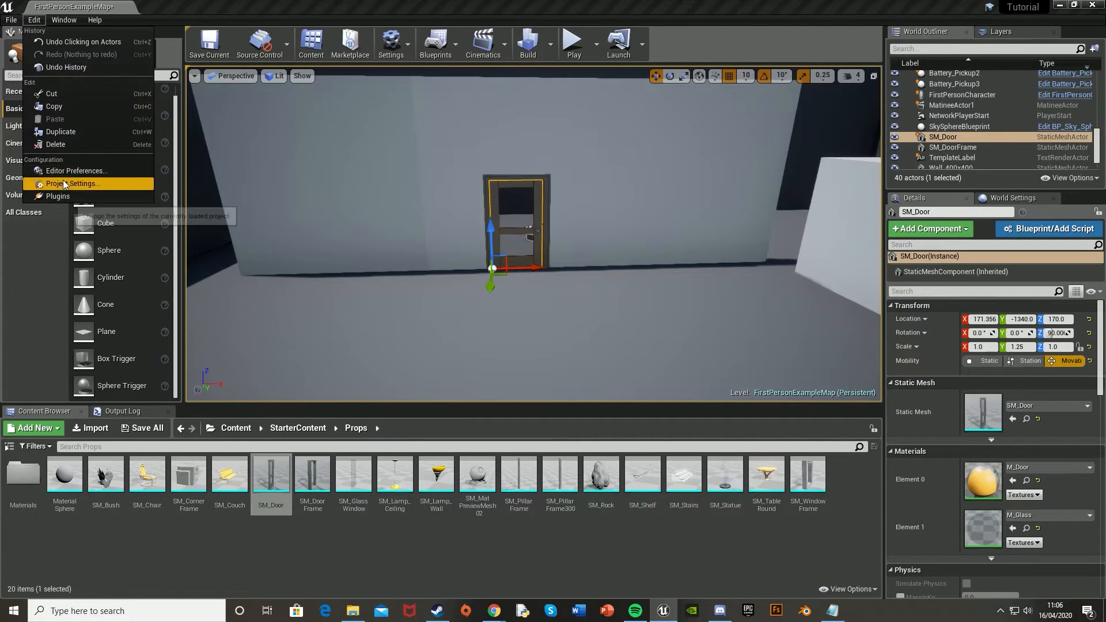
{"action": "left_click", "coordinate": [74, 183]}
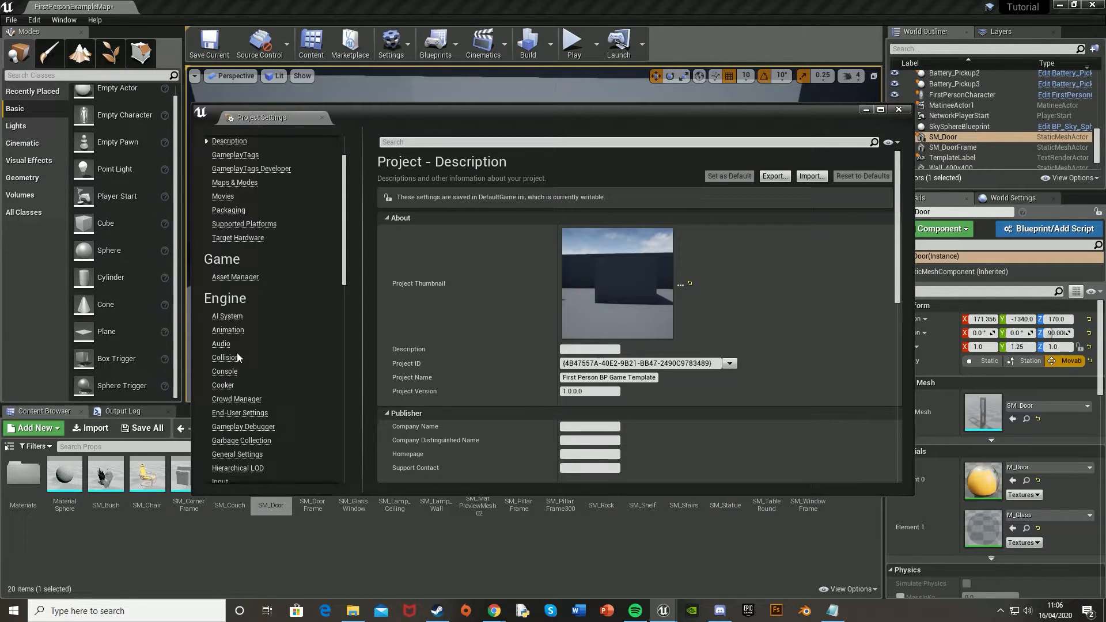
{"action": "left_click", "coordinate": [220, 482]}
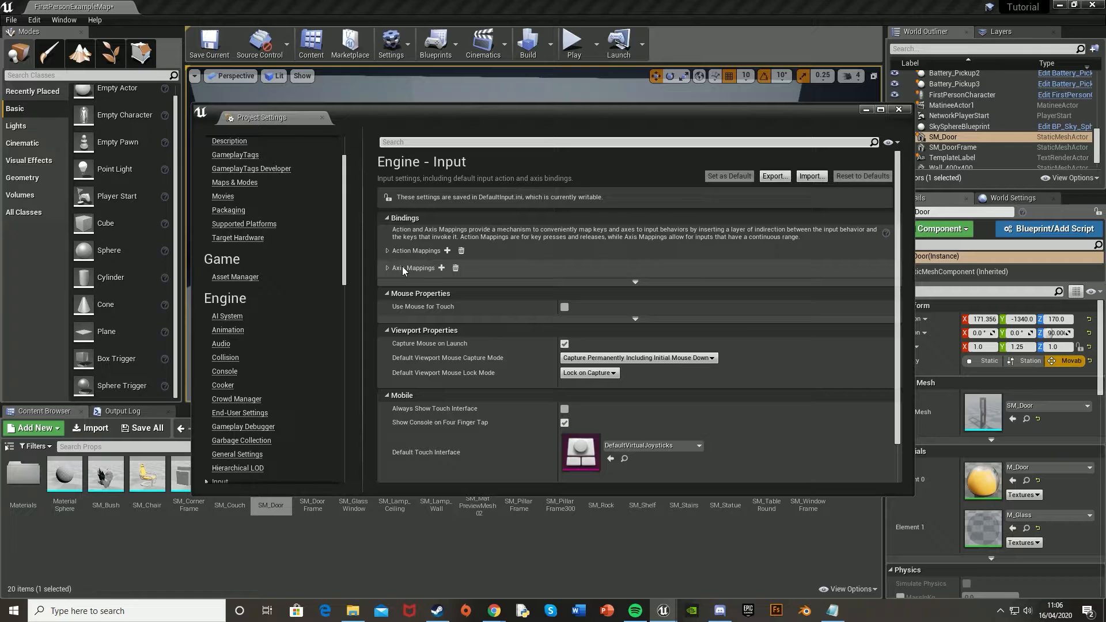
{"action": "left_click", "coordinate": [388, 250]}
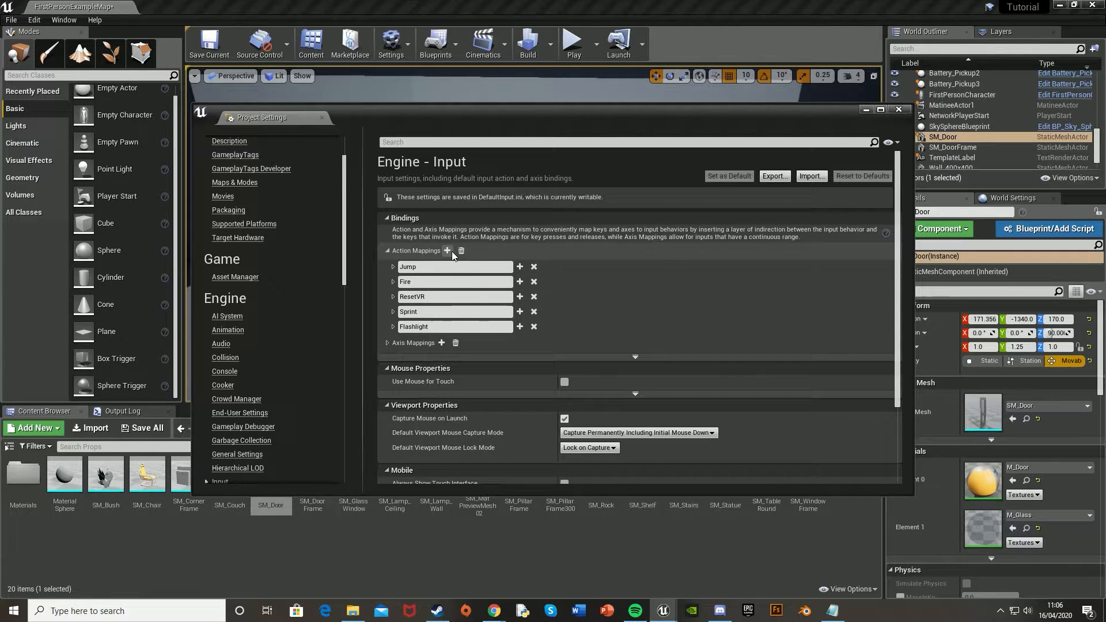
{"action": "left_click", "coordinate": [447, 250]}
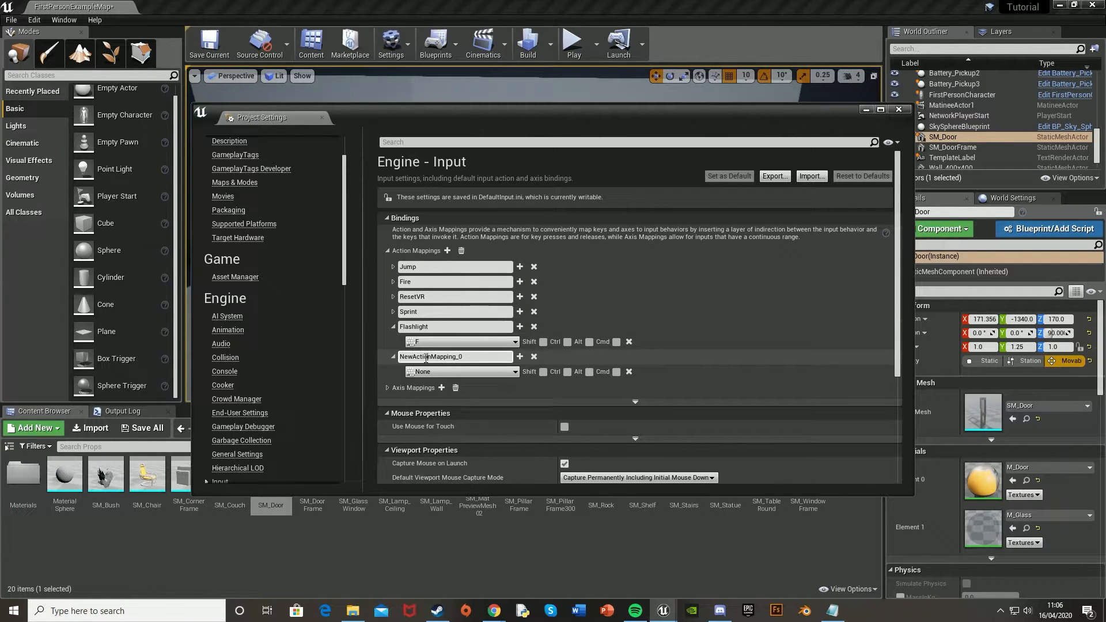
{"action": "type", "text": "Interact"}
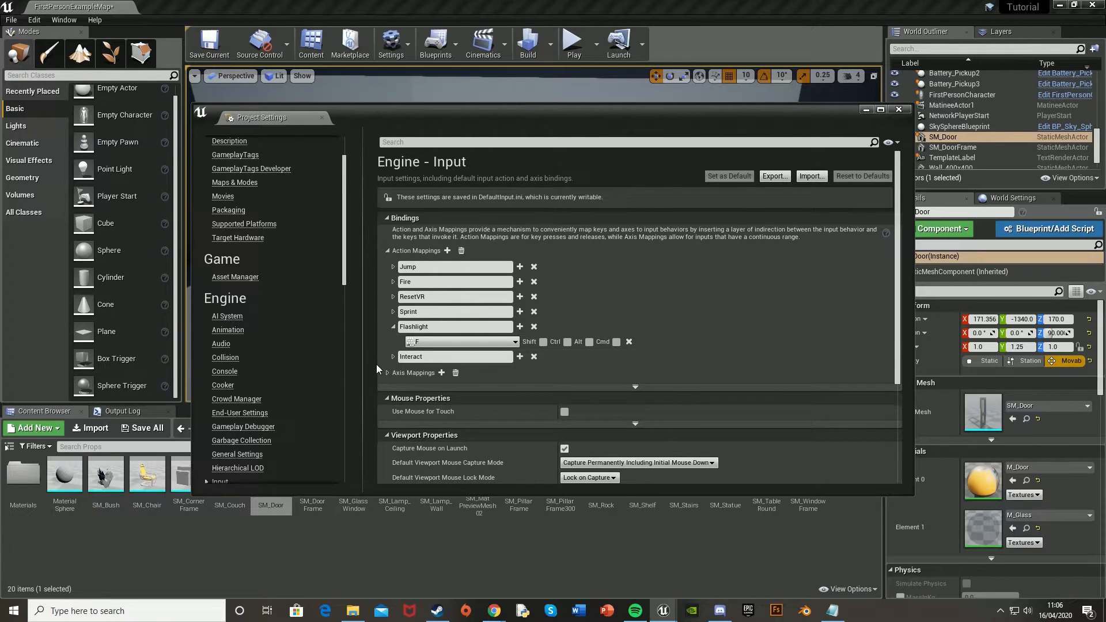
{"action": "left_click", "coordinate": [462, 341]}
{"action": "type", "text": "e"}
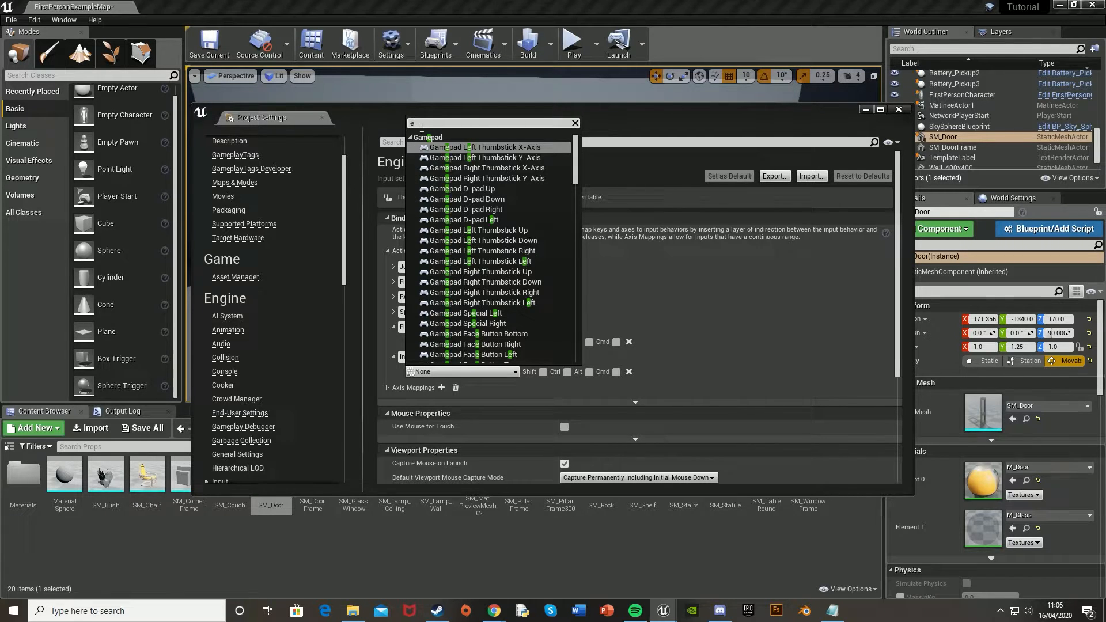
{"action": "scroll", "scroll_direction": "down", "scroll_amount": 3}
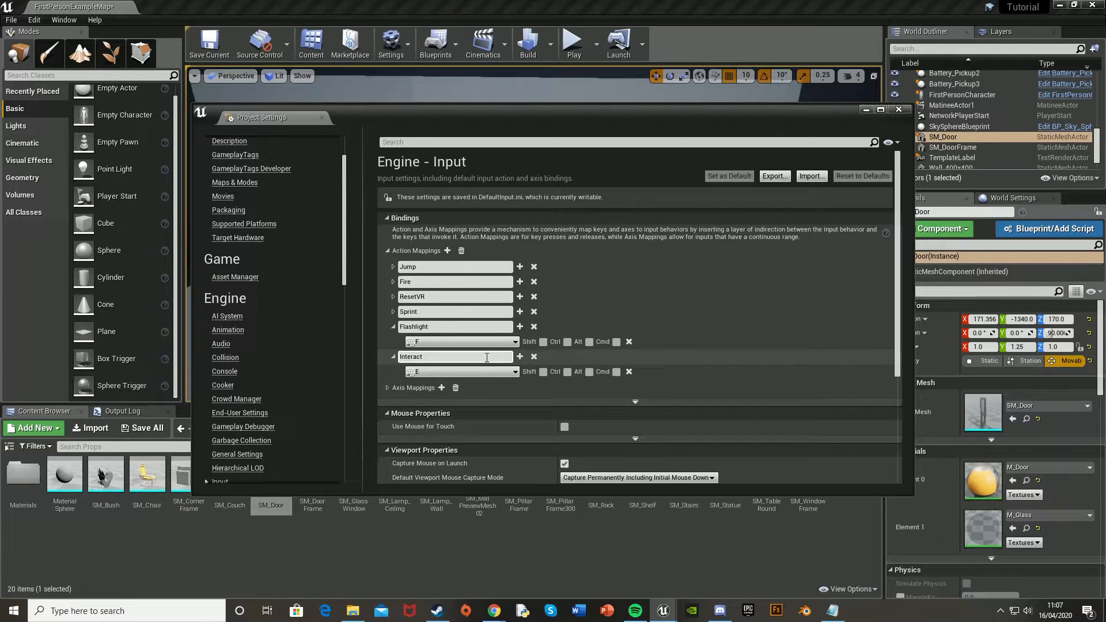
{"action": "mouse_move", "coordinate": [462, 373]}
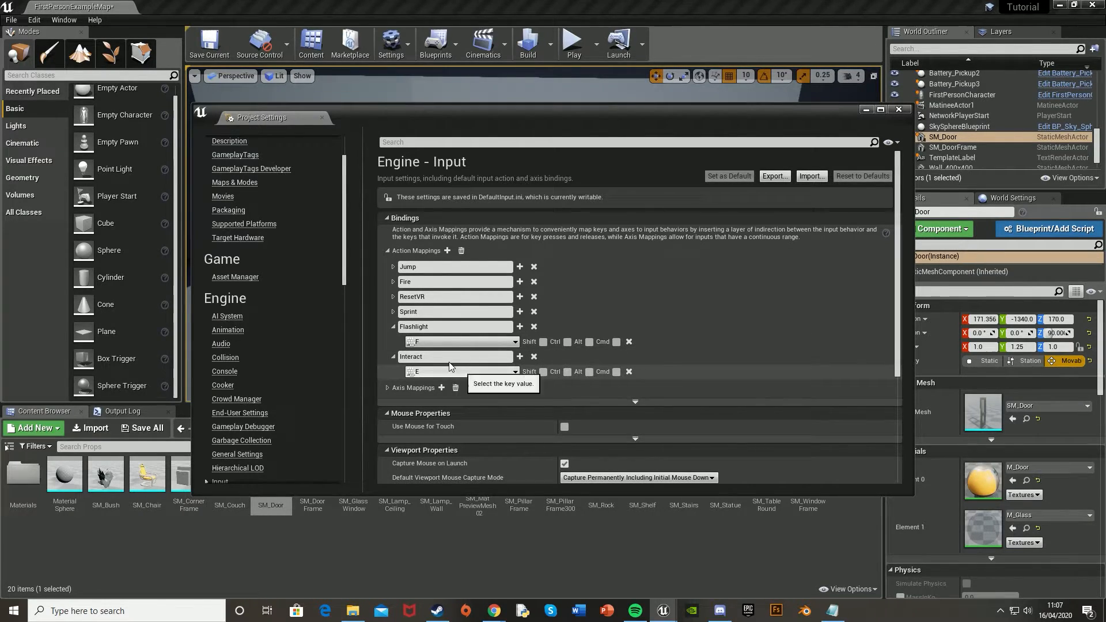
{"action": "mouse_move", "coordinate": [405, 367]}
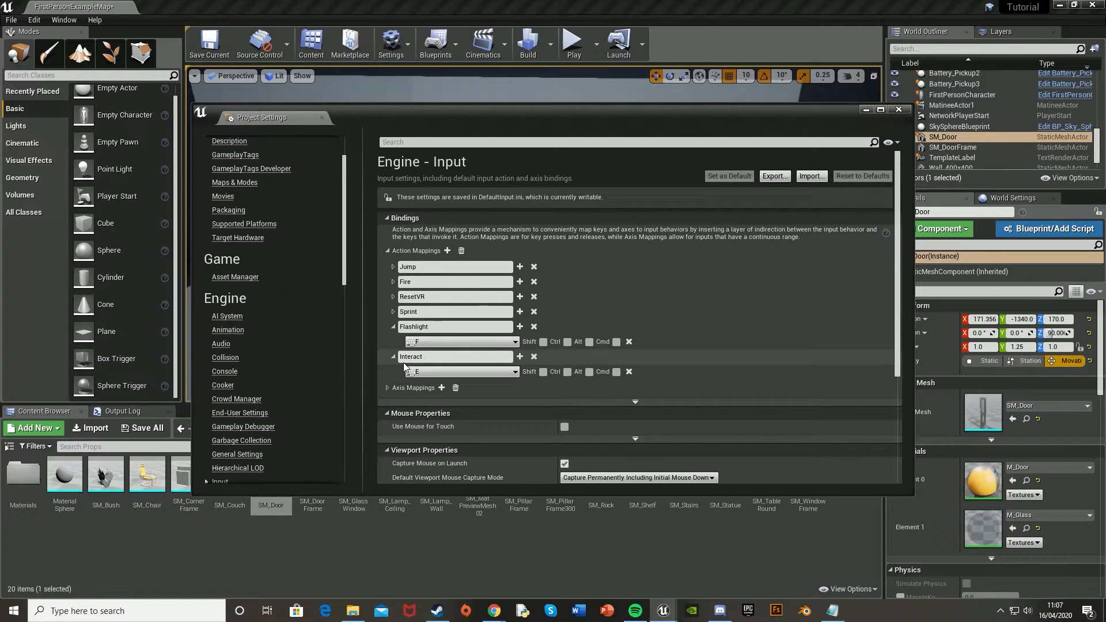
{"action": "left_click", "coordinate": [898, 109]}
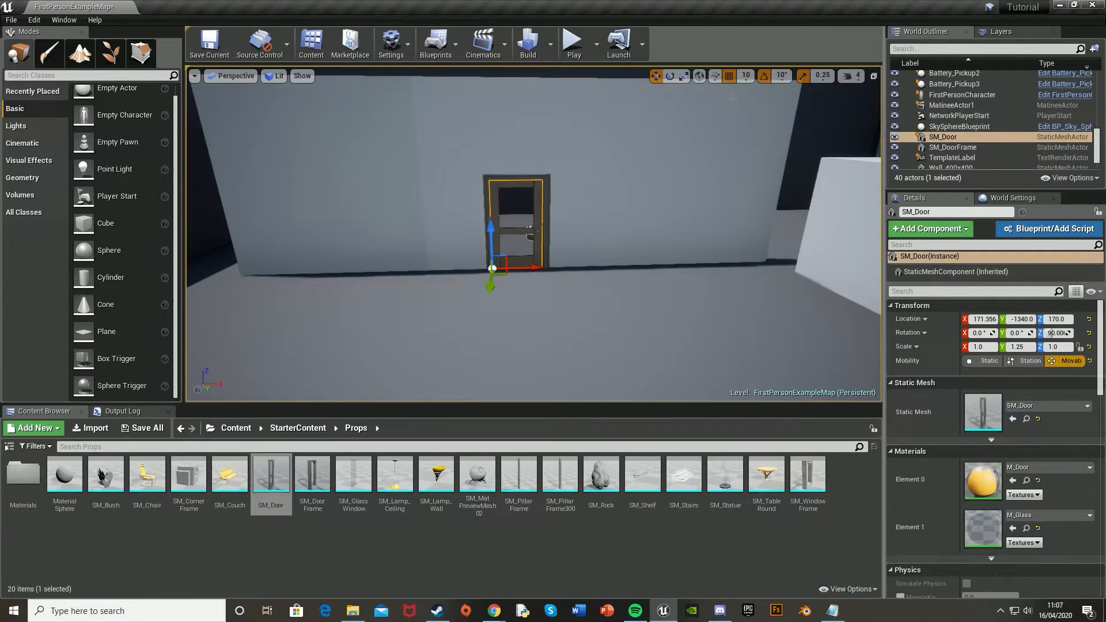
Step: Add an InputAction Interact event to the level blueprint and place a Box Trigger at the door
{"action": "left_click", "coordinate": [436, 43]}
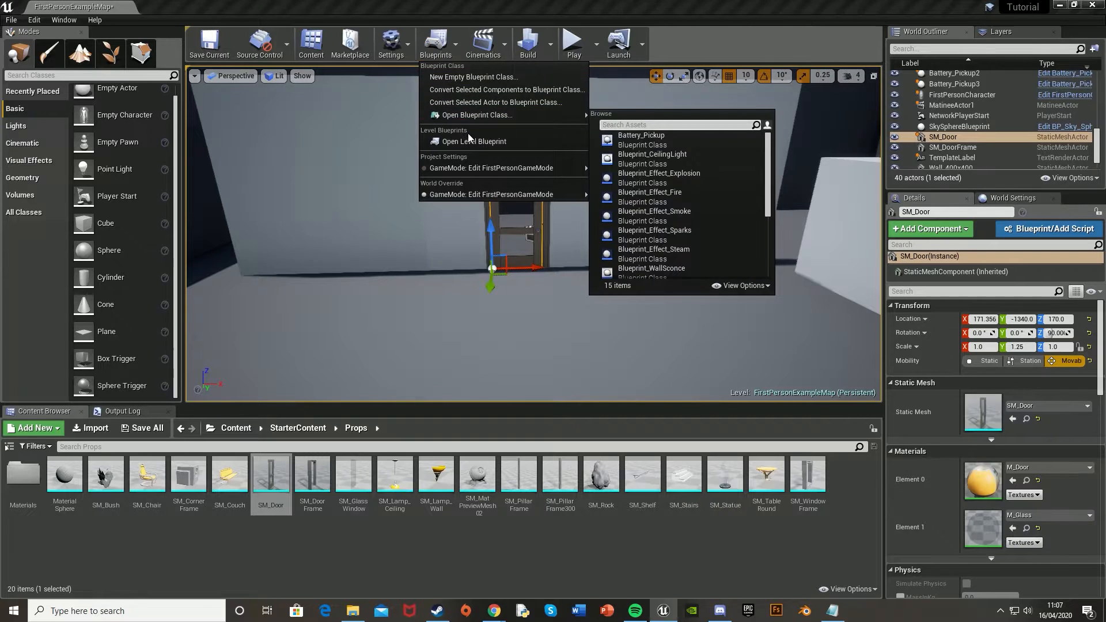
{"action": "left_click", "coordinate": [473, 140]}
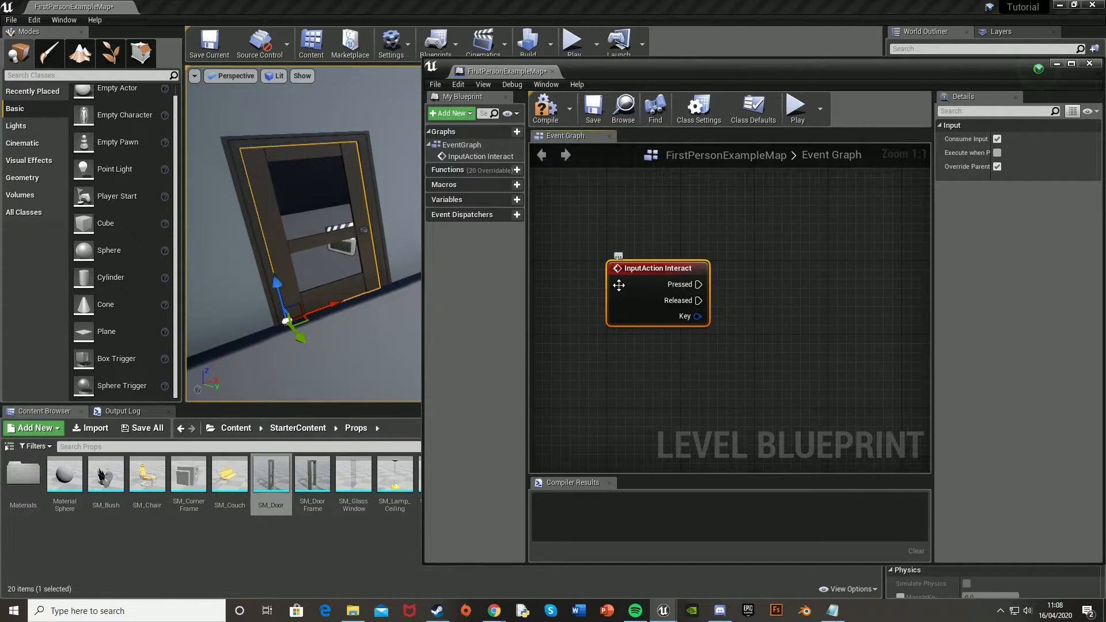
{"action": "mouse_move", "coordinate": [341, 265]}
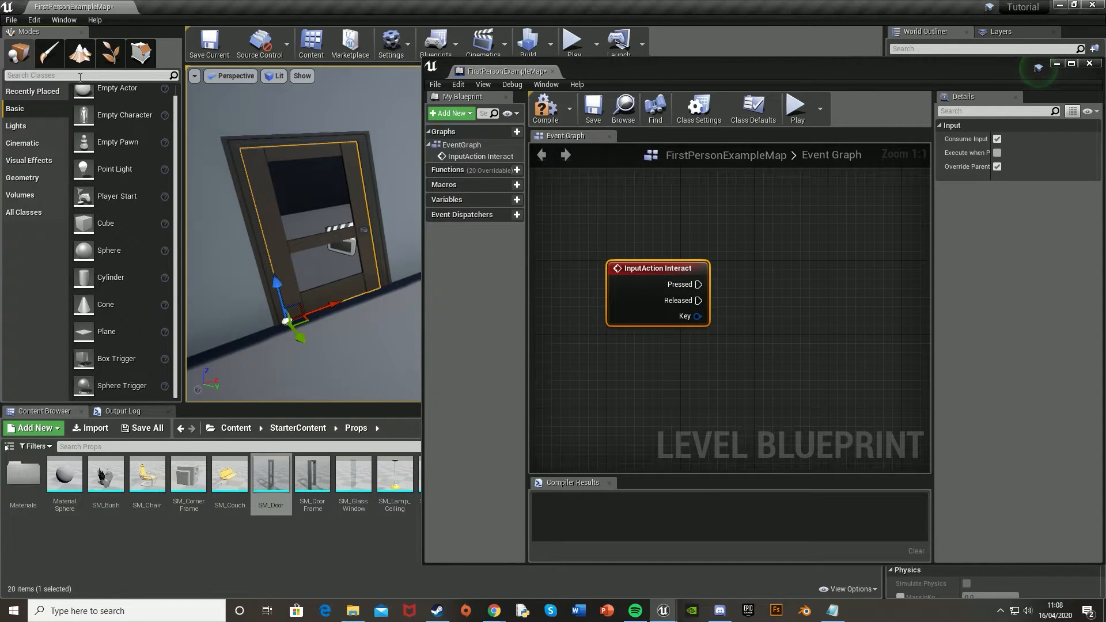
{"action": "type", "text": "box"}
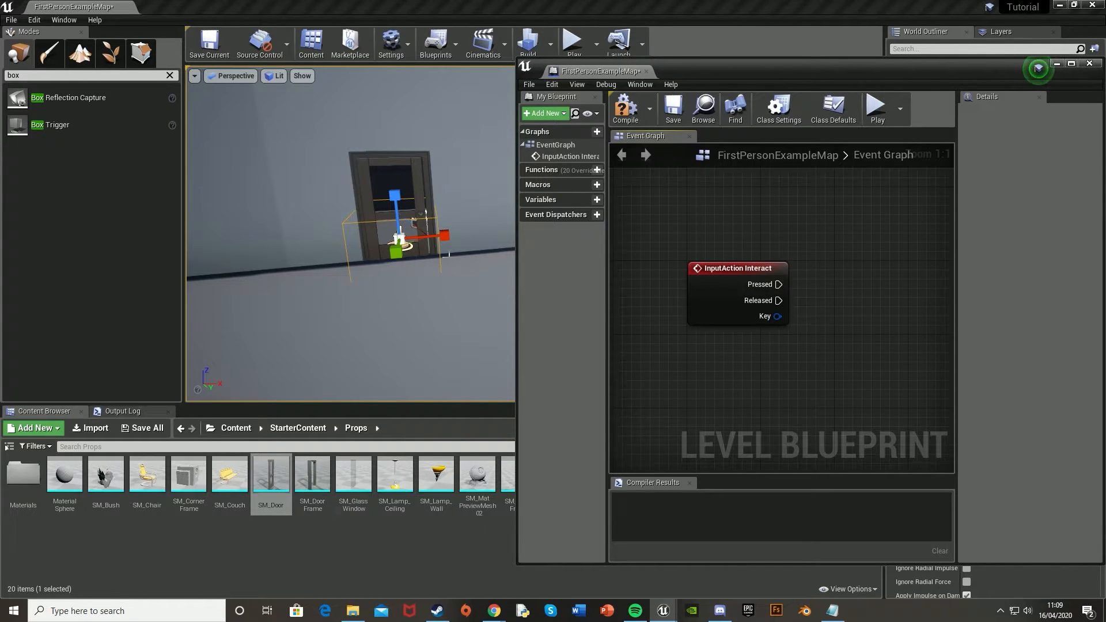
{"action": "mouse_move", "coordinate": [756, 376]}
{"action": "type", "text": "onact"}
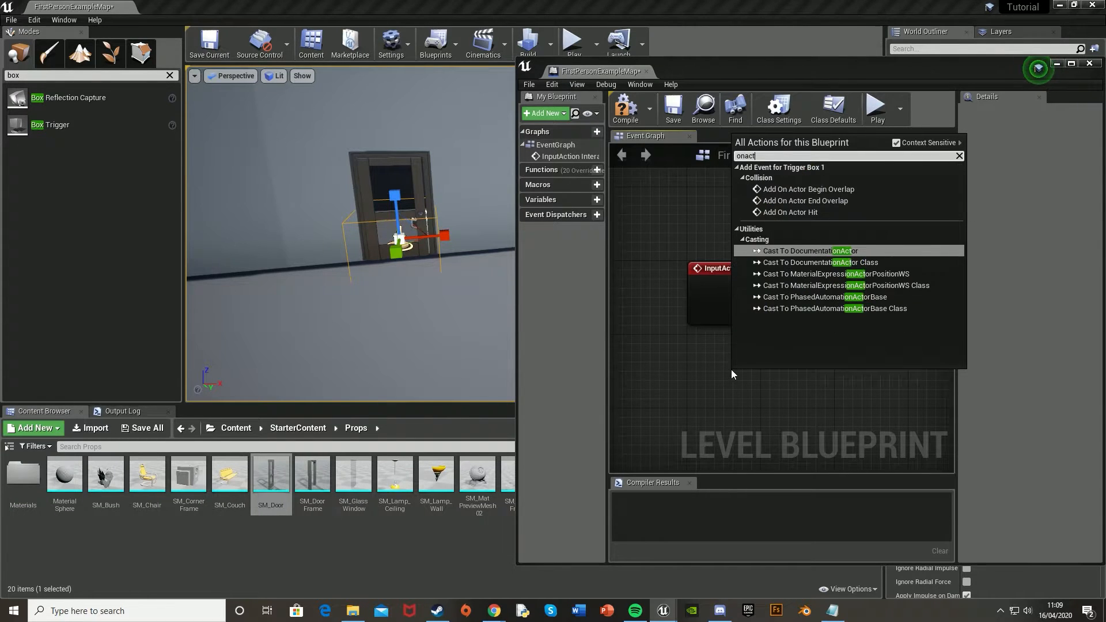
Step: Add OnActorBeginOverlap and OnActorEndOverlap events for the trigger box
{"action": "type", "text": "or"}
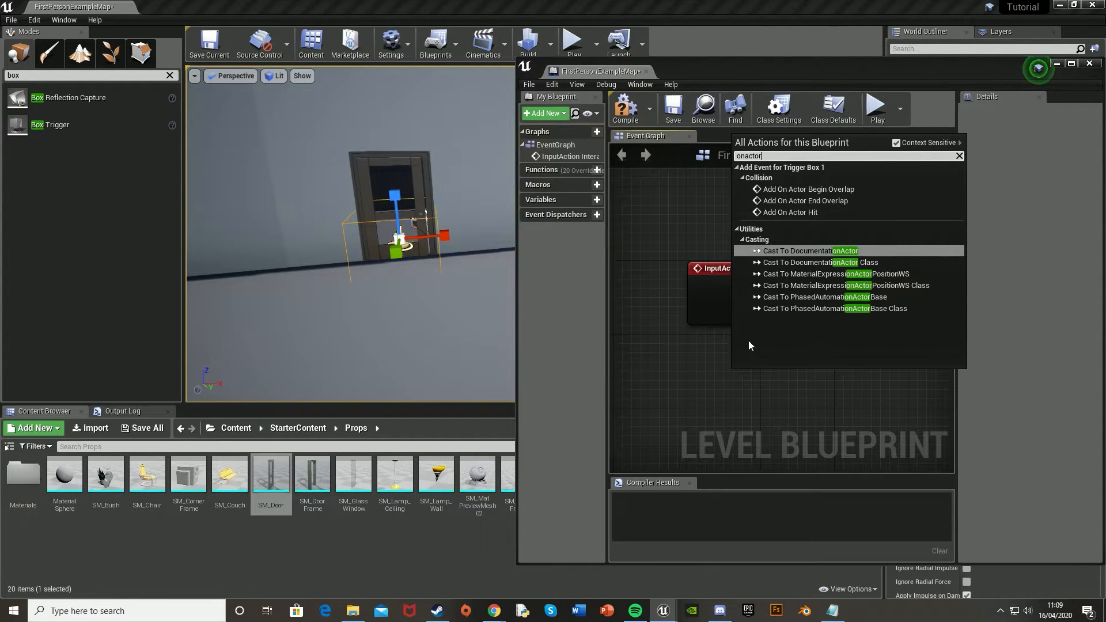
{"action": "left_click", "coordinate": [809, 189]}
{"action": "type", "text": "on aco"}
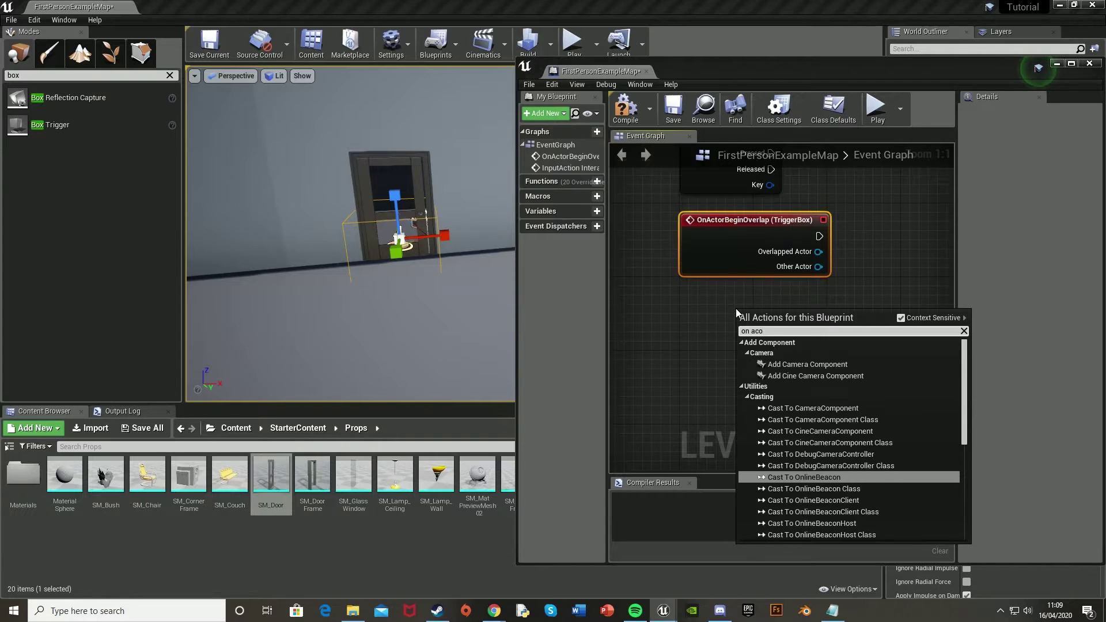
{"action": "type", "text": "re"}
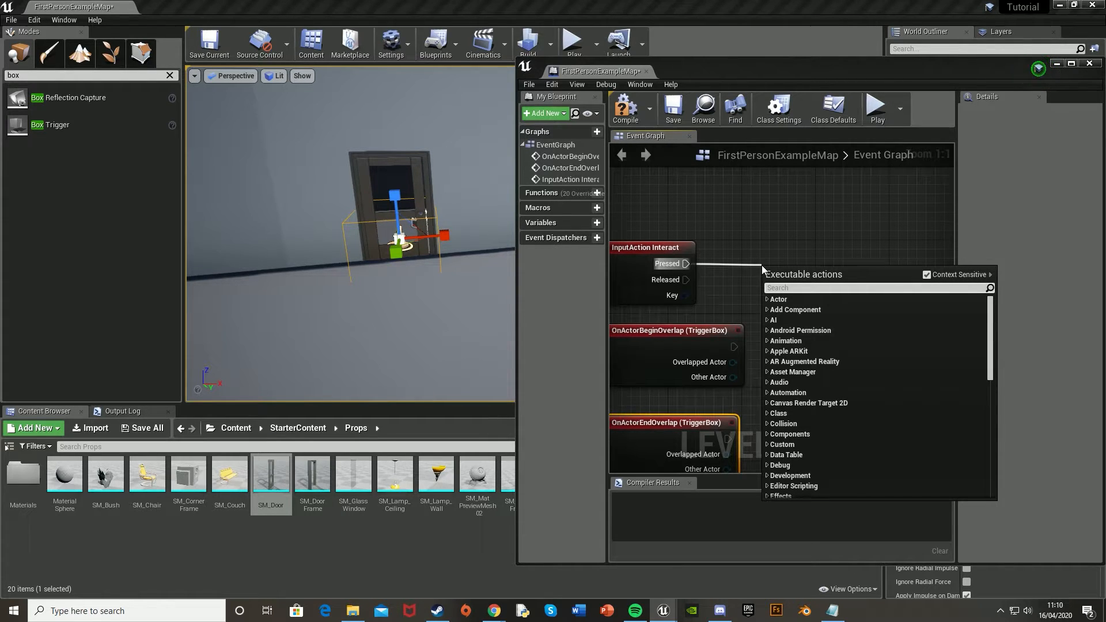
Step: Add a Gate node with Interact's Pressed wired to Enter
{"action": "type", "text": "gate"}
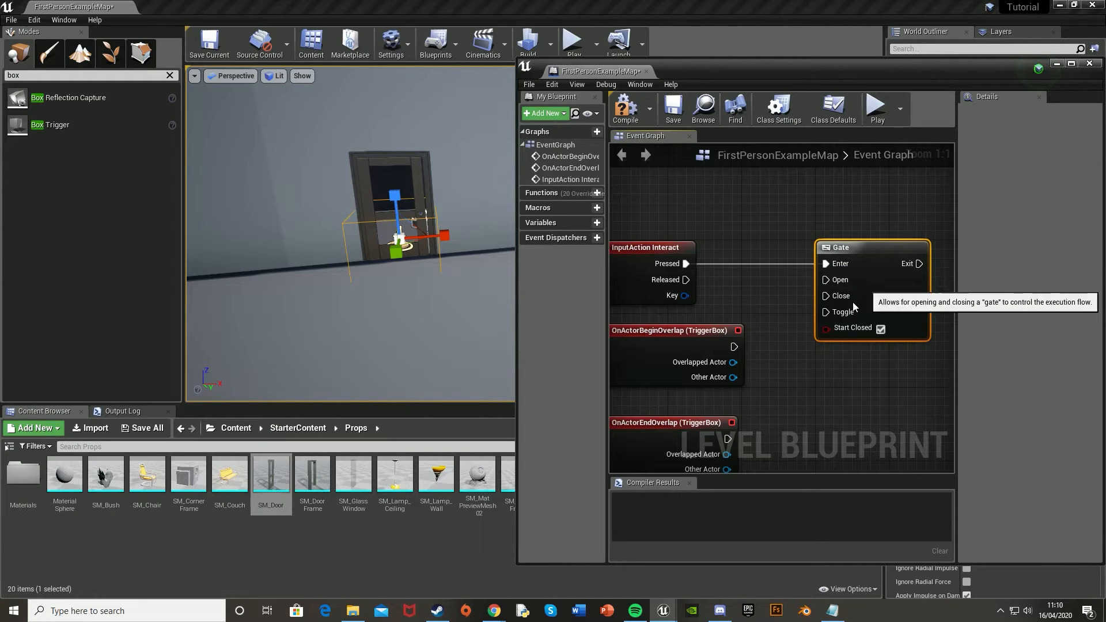
{"action": "mouse_move", "coordinate": [782, 349]}
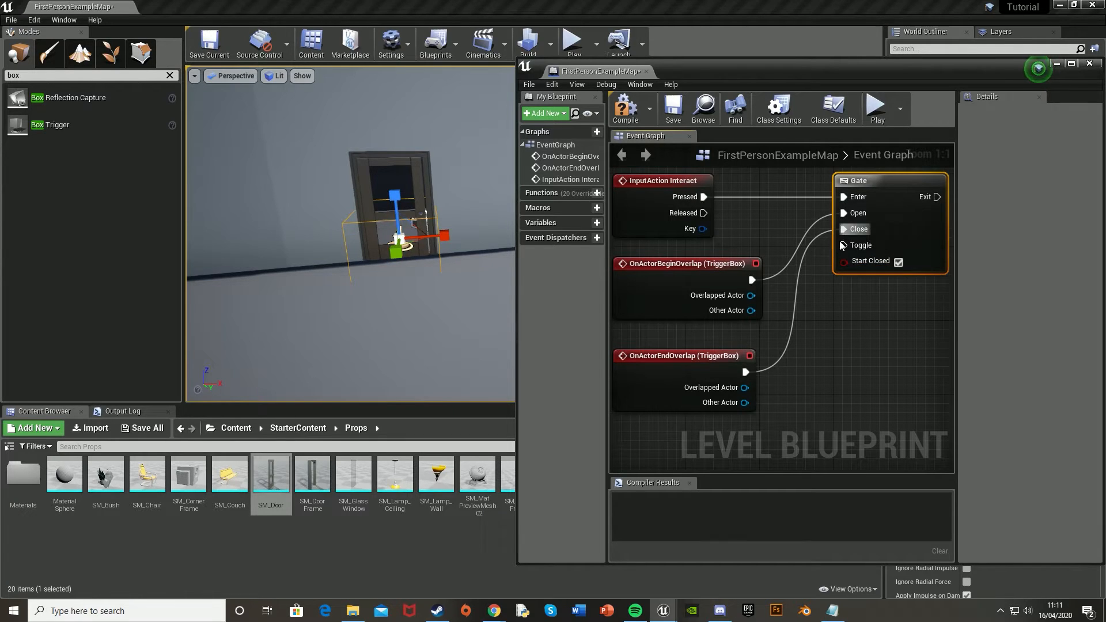
{"action": "mouse_move", "coordinate": [867, 279]}
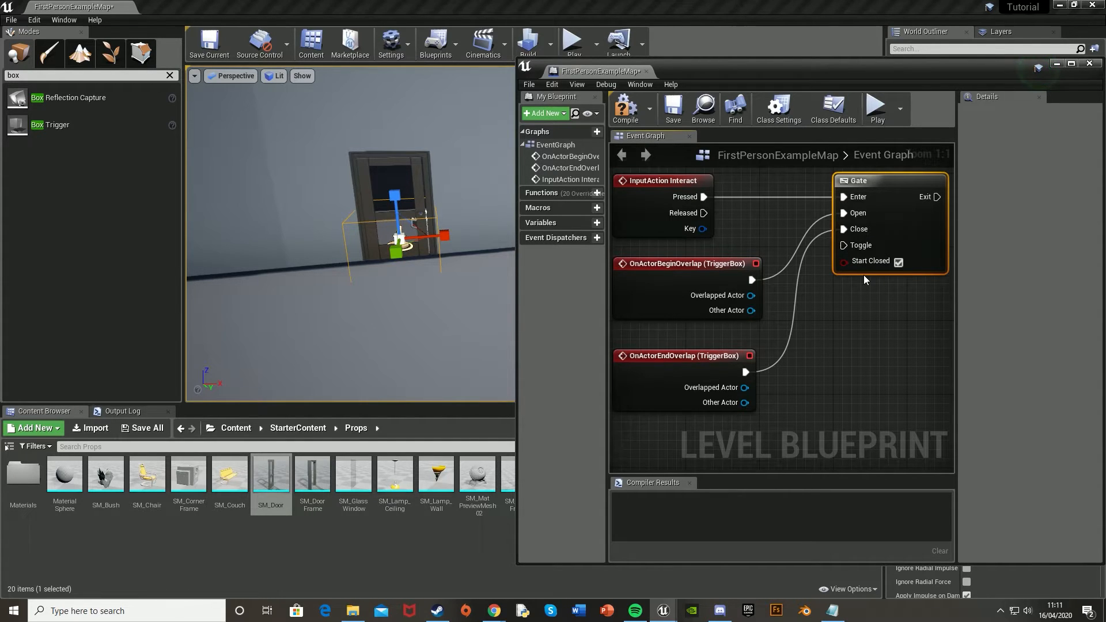
{"action": "mouse_move", "coordinate": [829, 328]}
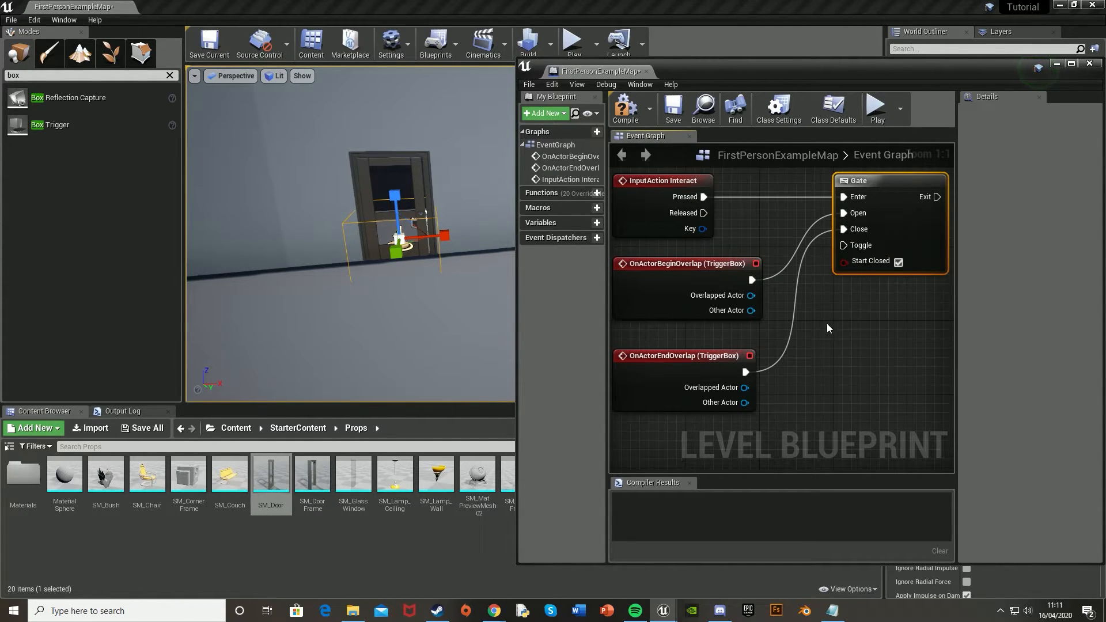
{"action": "mouse_move", "coordinate": [798, 265]}
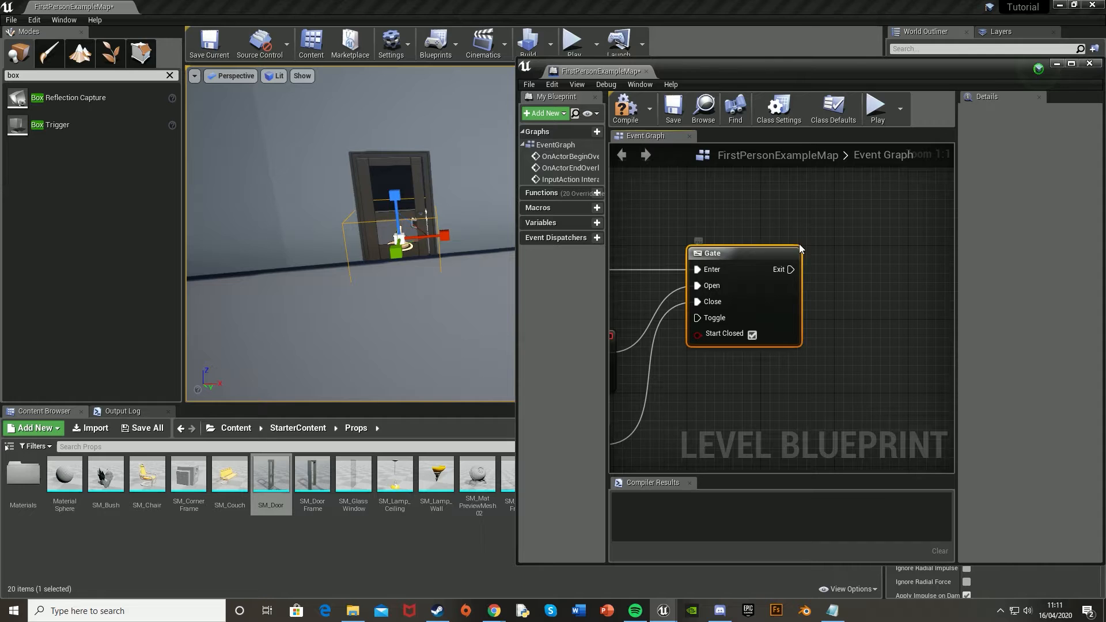
{"action": "mouse_move", "coordinate": [849, 283]}
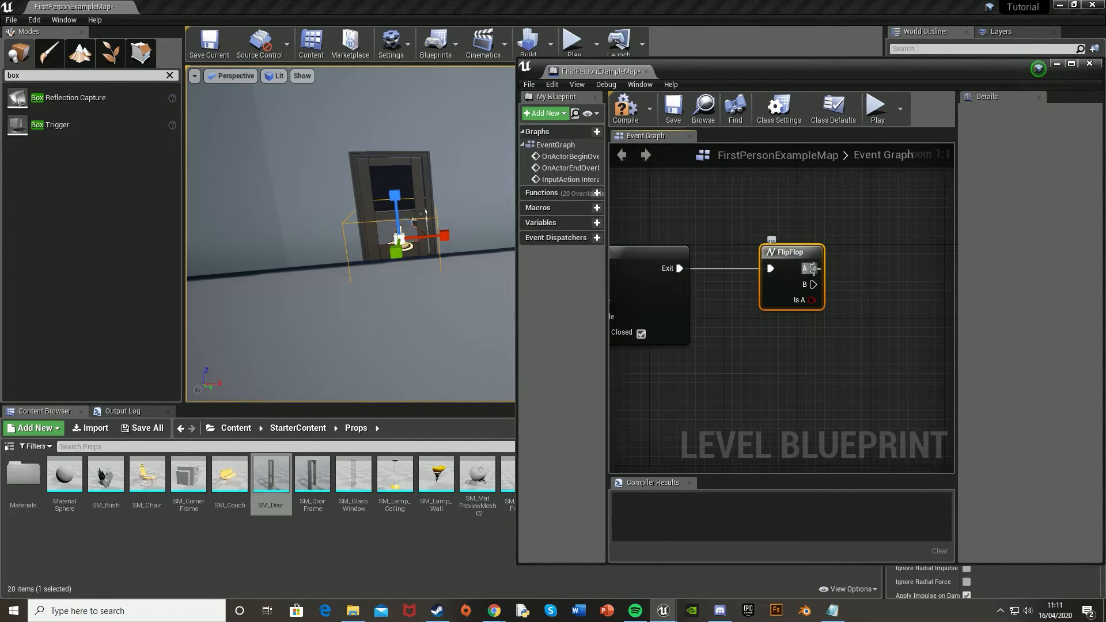
{"action": "mouse_move", "coordinate": [766, 310]}
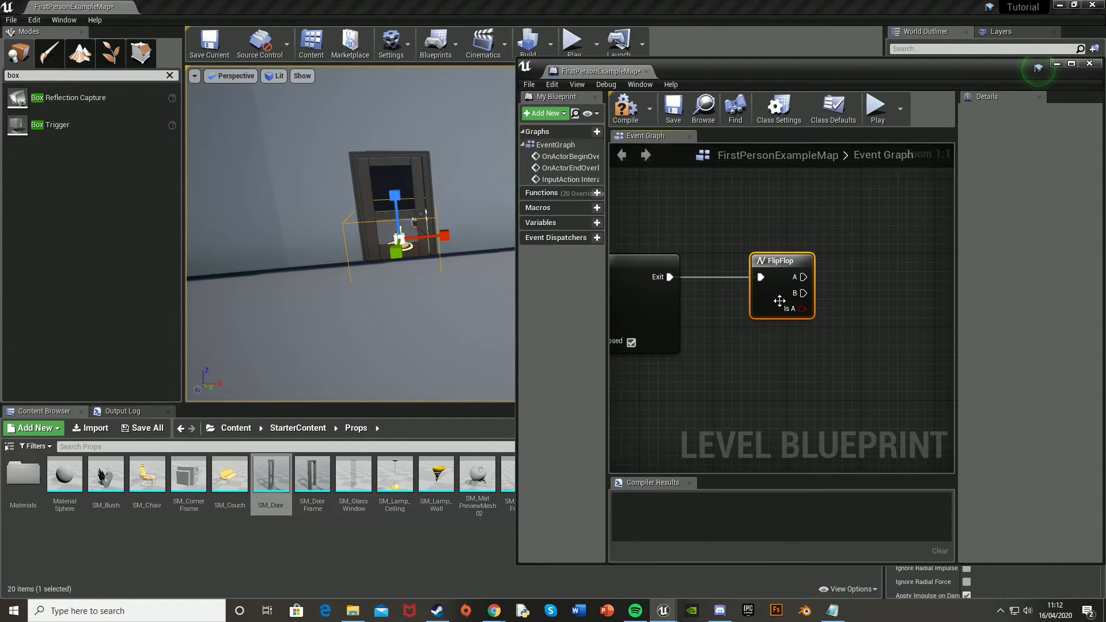
{"action": "mouse_move", "coordinate": [784, 292]}
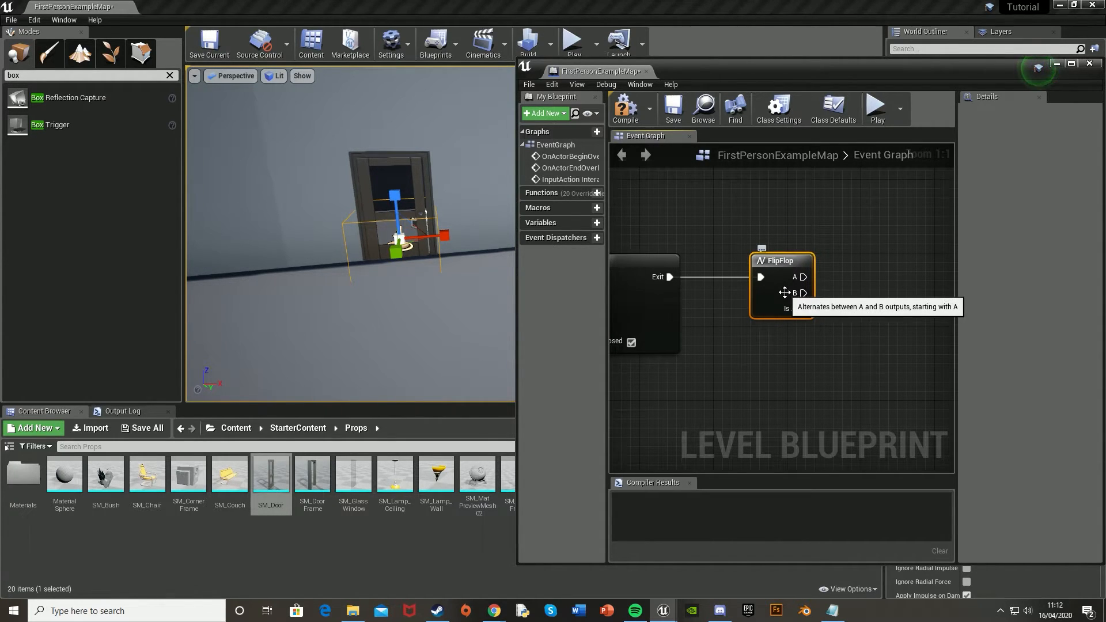
{"action": "mouse_move", "coordinate": [803, 287]}
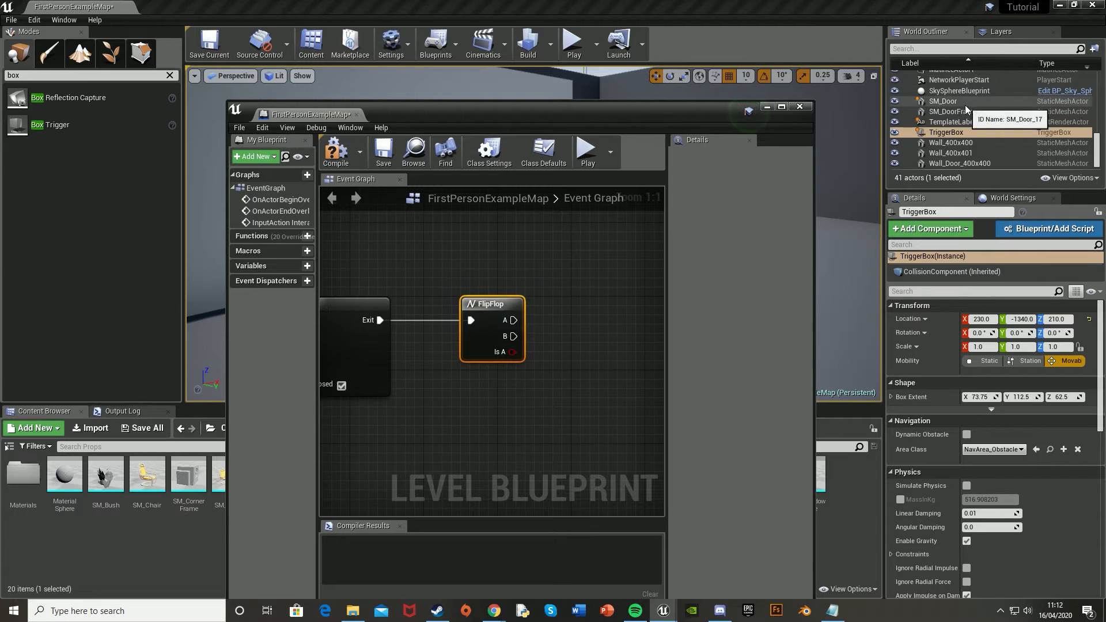
Step: Wire the overlaps to the Gate's Open/Close and feed its Exit into a FlipFlop
{"action": "scroll", "scroll_direction": "up", "scroll_amount": 3}
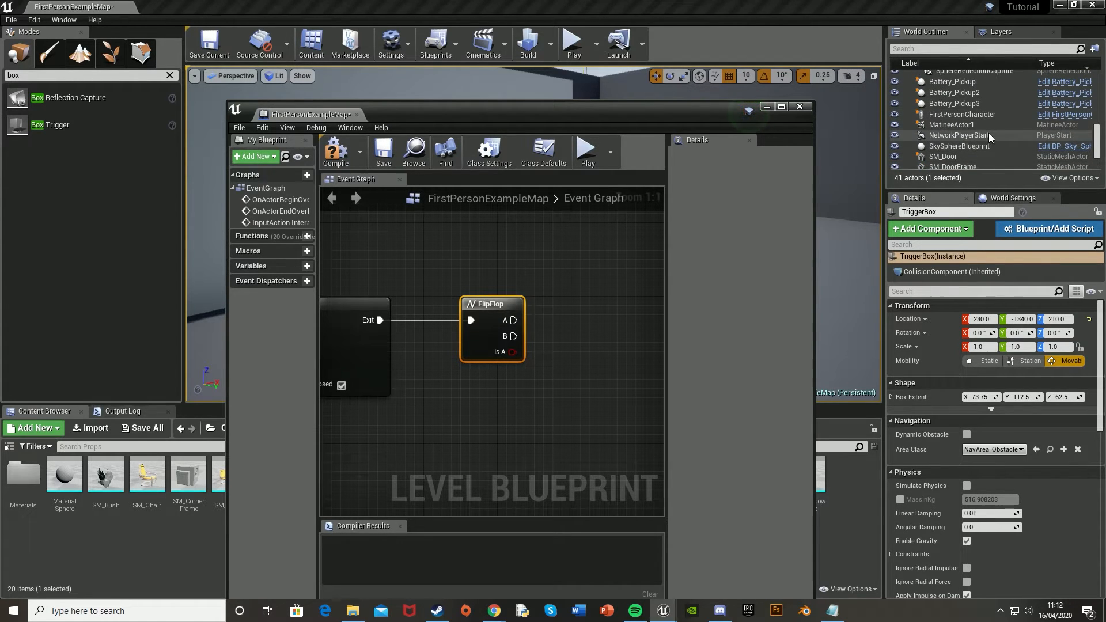
{"action": "left_click", "coordinate": [952, 124]}
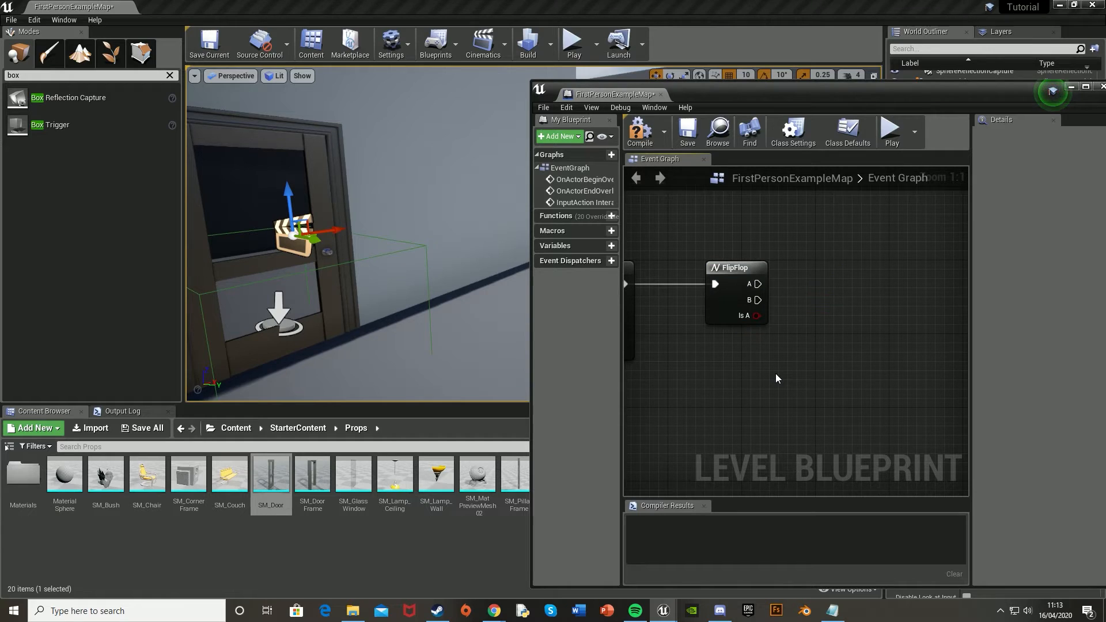
Step: Create a reference to MatineeActor1 and make it the target of Play and Reverse nodes
{"action": "right_click", "coordinate": [775, 378]}
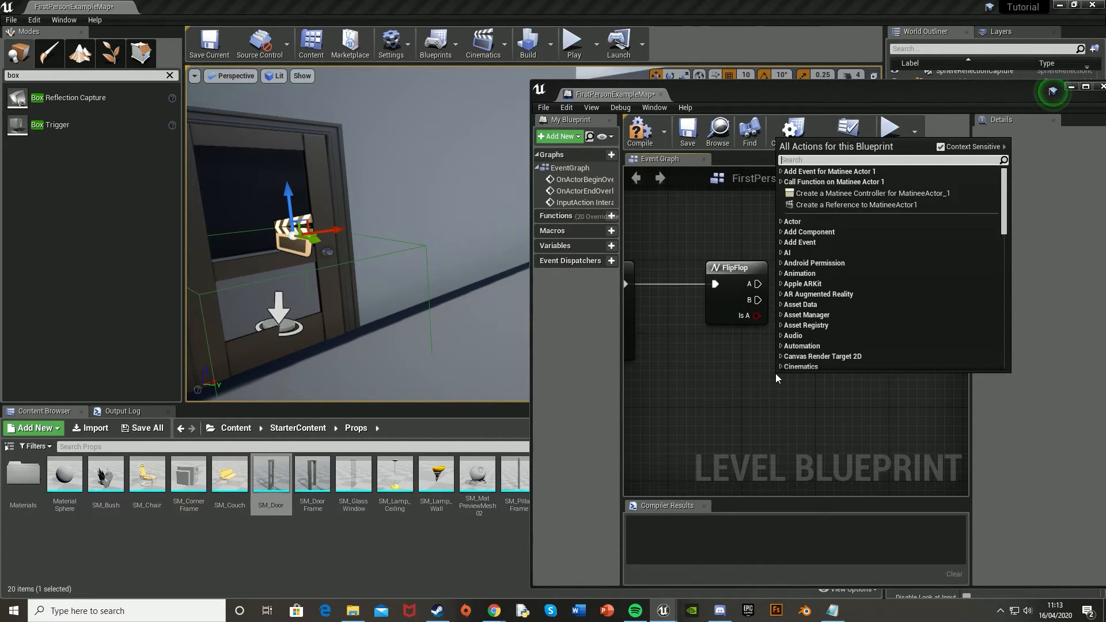
{"action": "type", "text": "refer"}
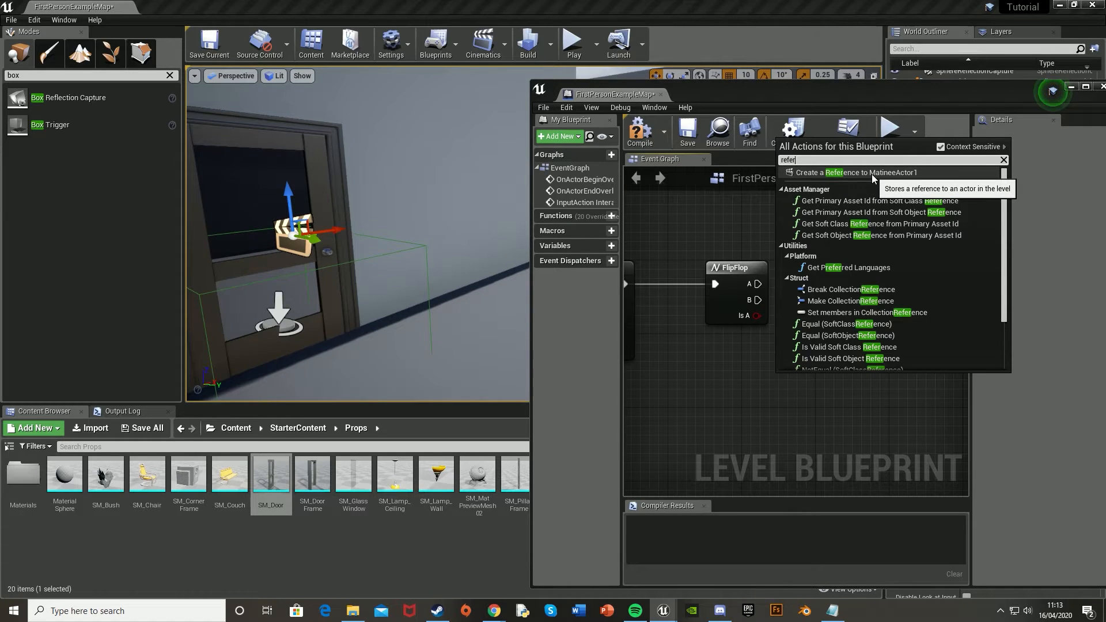
{"action": "left_click", "coordinate": [854, 172]}
{"action": "type", "text": "pla"}
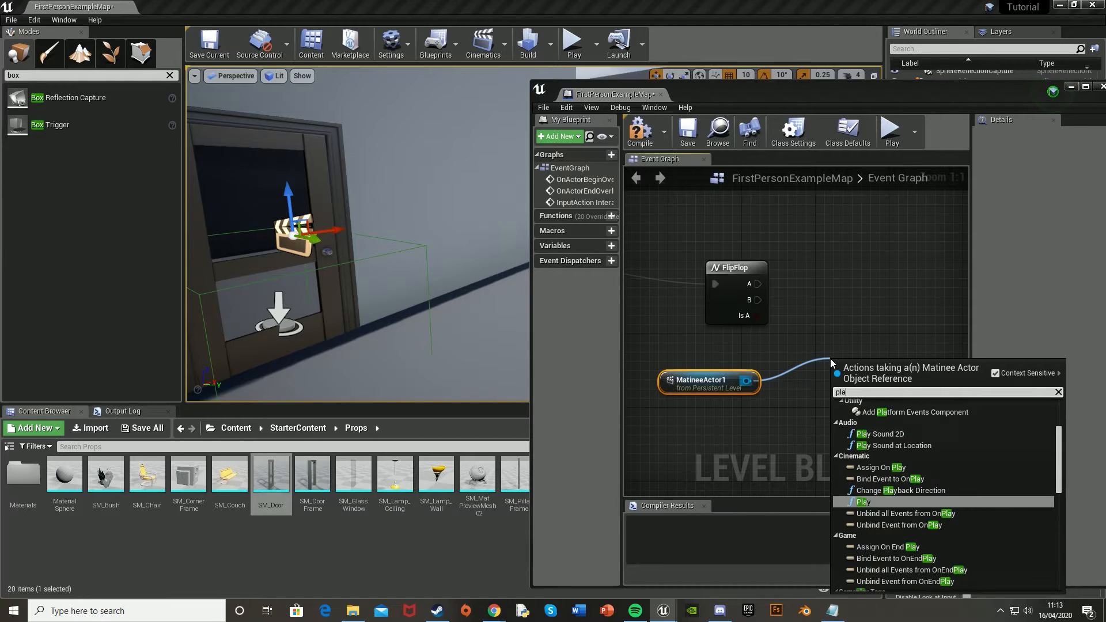
{"action": "left_click", "coordinate": [862, 501]}
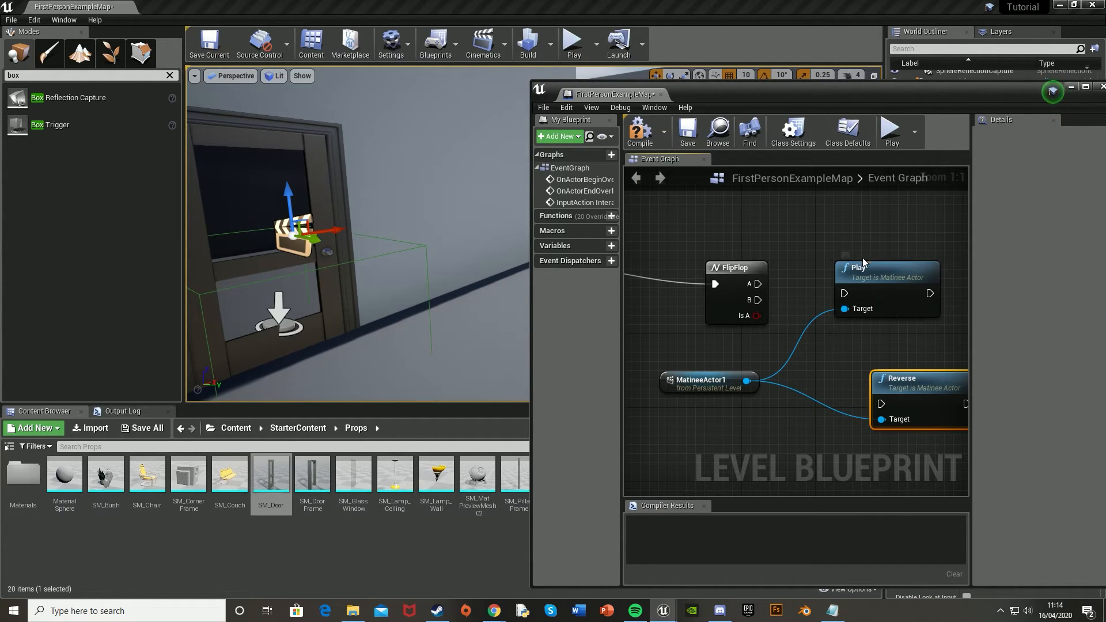
{"action": "mouse_move", "coordinate": [864, 285]}
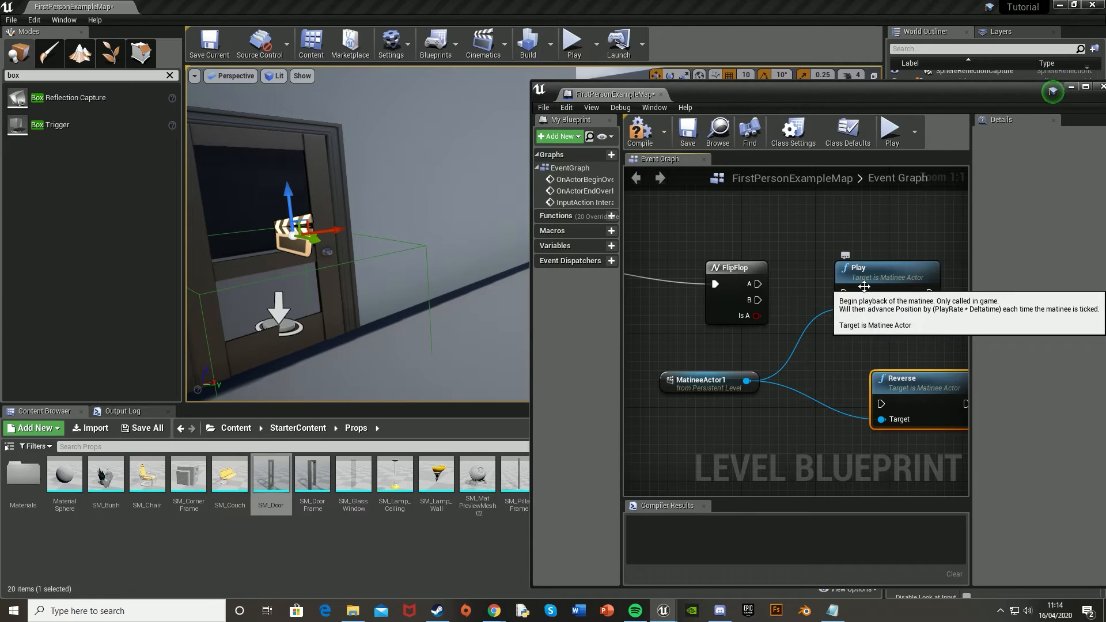
{"action": "mouse_move", "coordinate": [873, 380]}
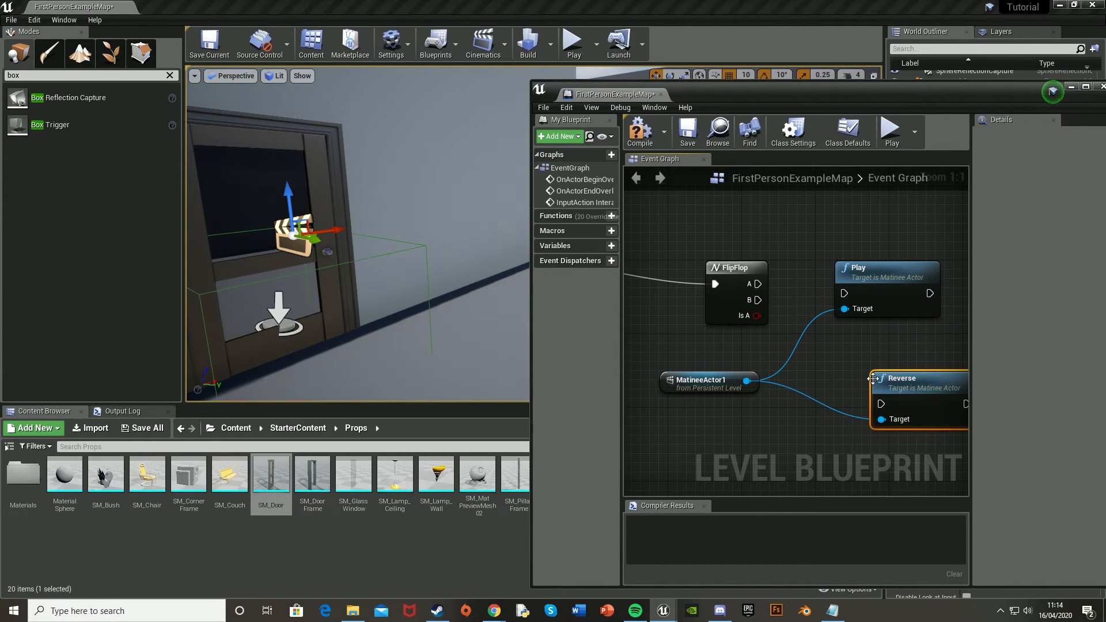
{"action": "mouse_move", "coordinate": [904, 388]}
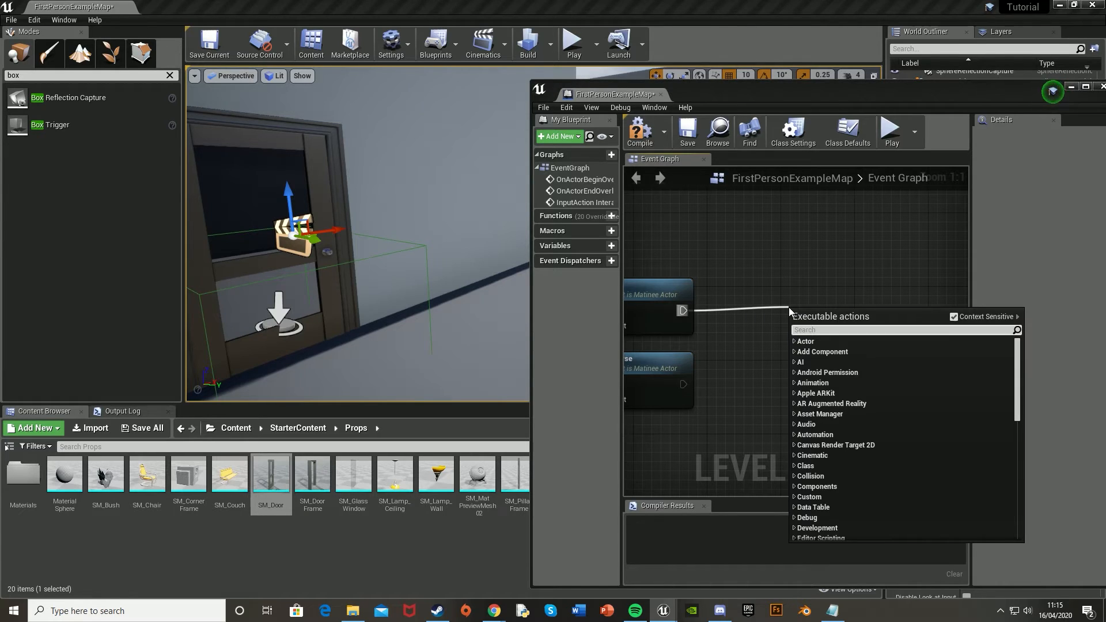
Step: Import the door opening sound into Content/SFX and assign it to the Play Sound at Location node
{"action": "type", "text": "play sound"}
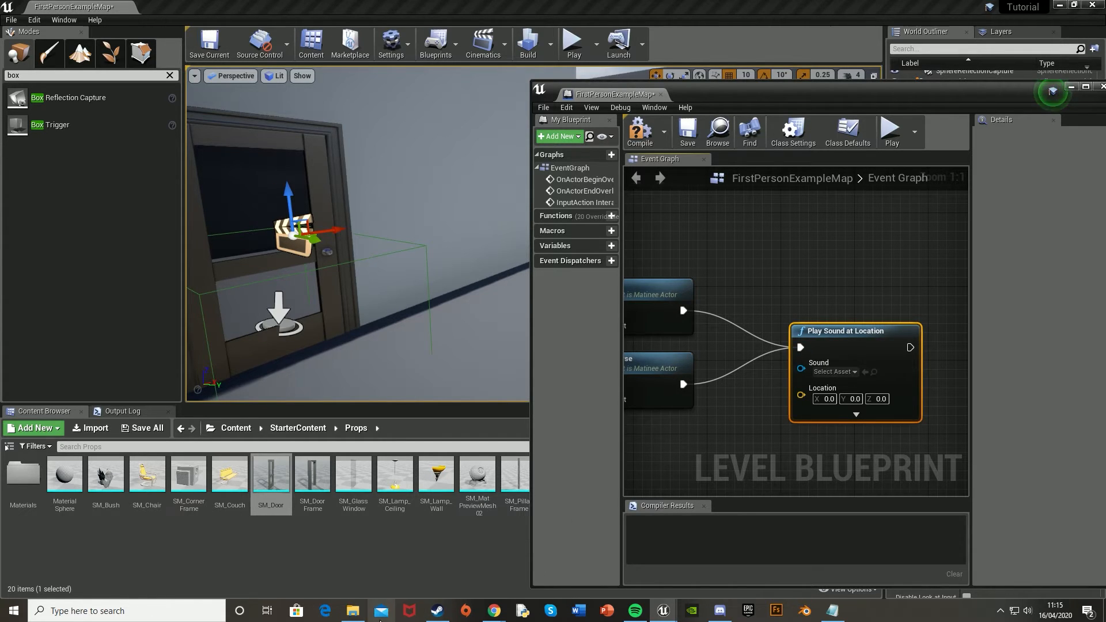
{"action": "left_click", "coordinate": [235, 429]}
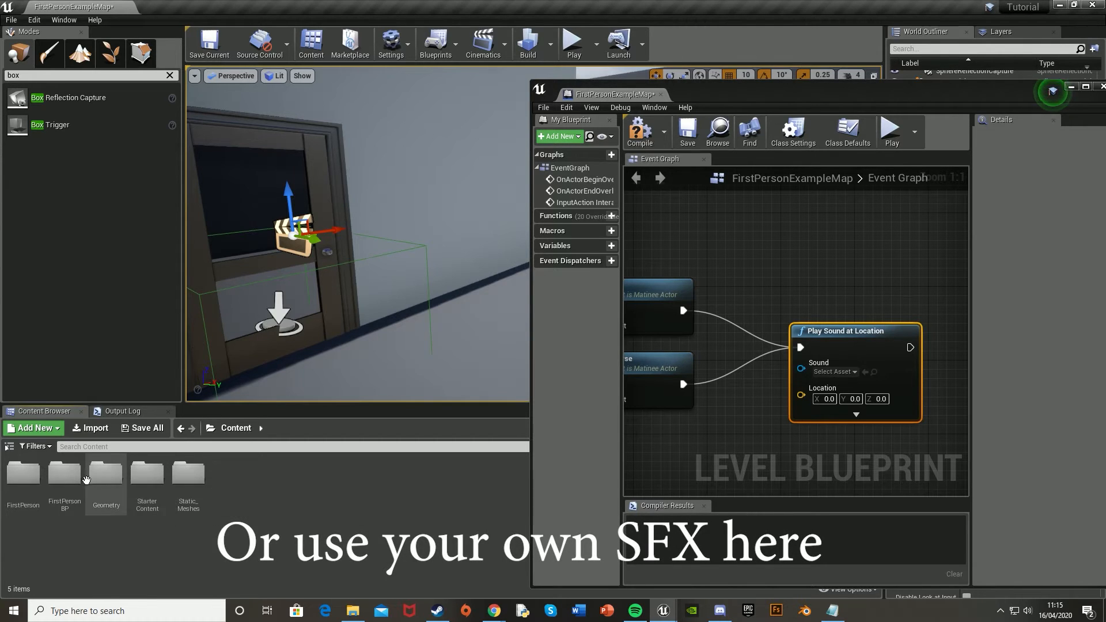
{"action": "left_click", "coordinate": [32, 428]}
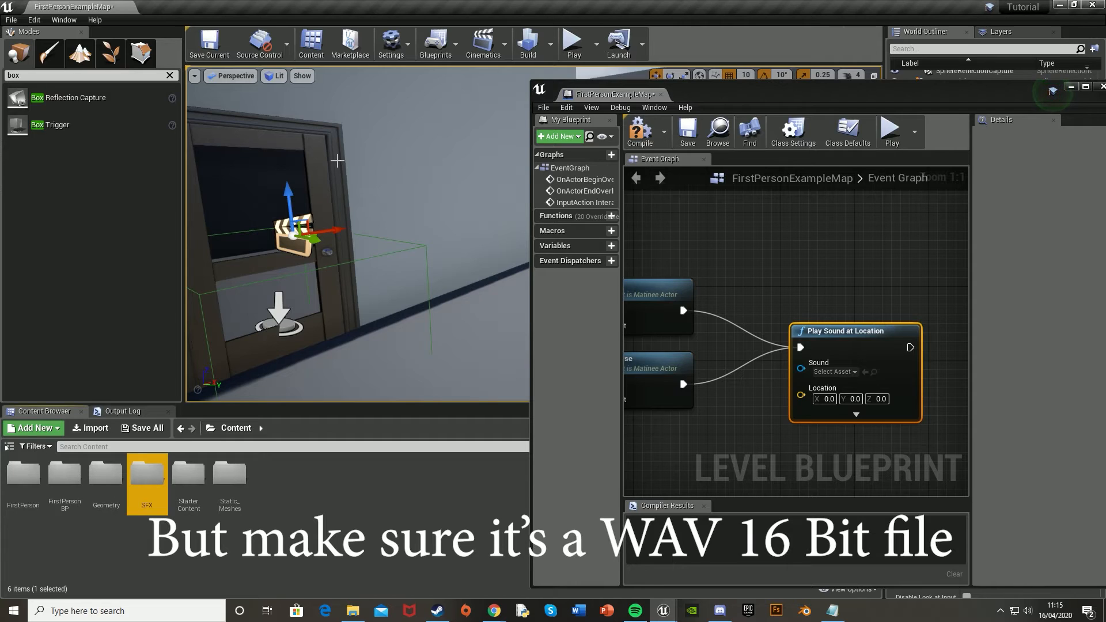
{"action": "double_click", "coordinate": [146, 474]}
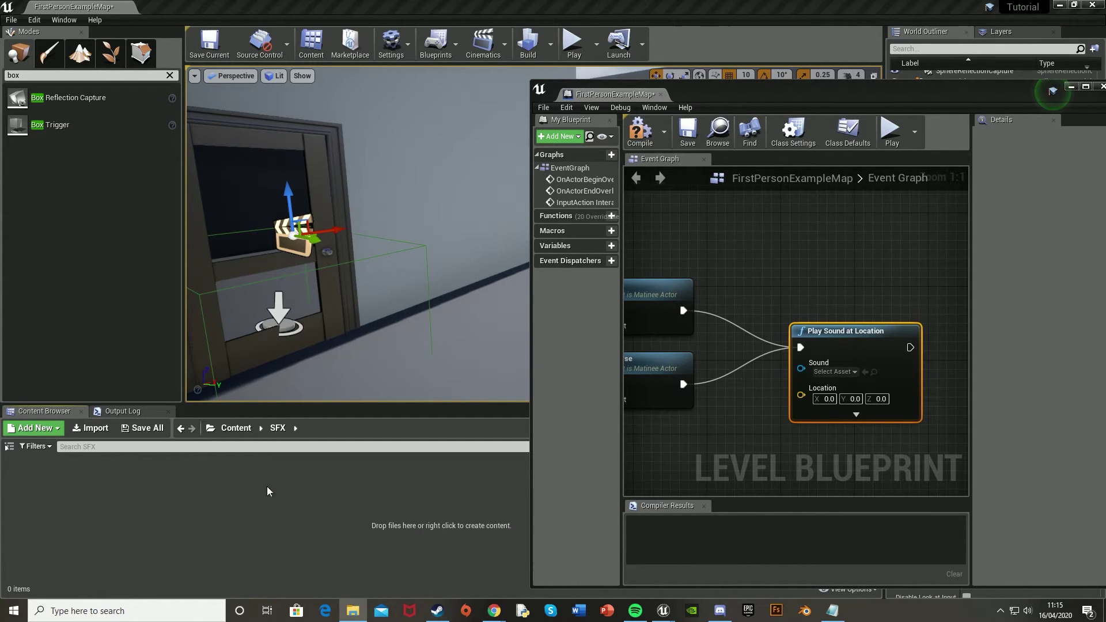
{"action": "left_click", "coordinate": [90, 428]}
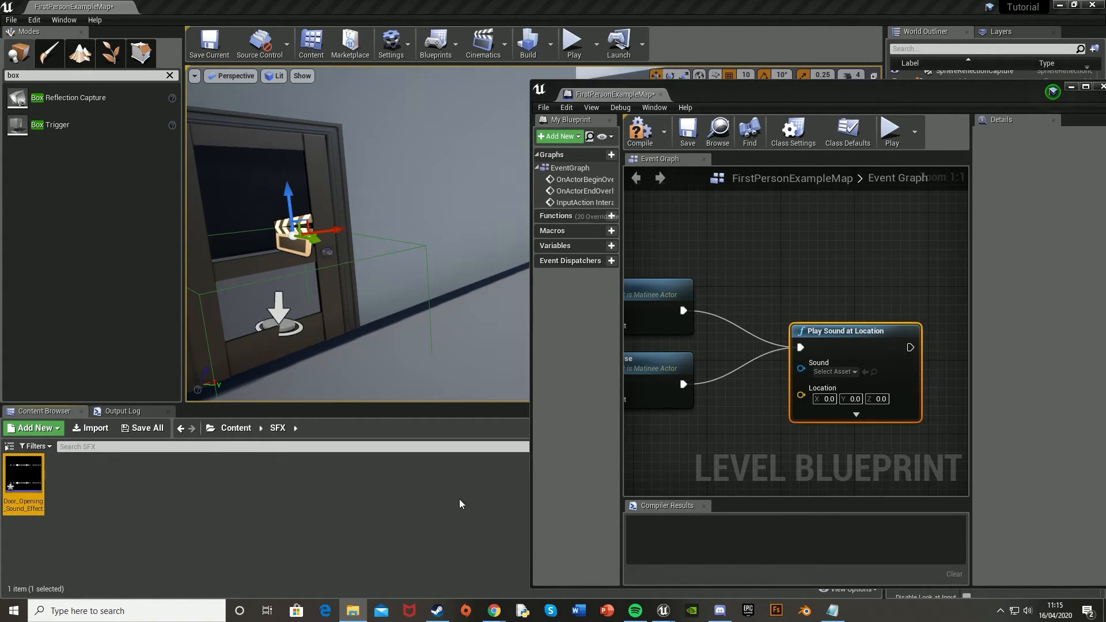
{"action": "mouse_move", "coordinate": [874, 373]}
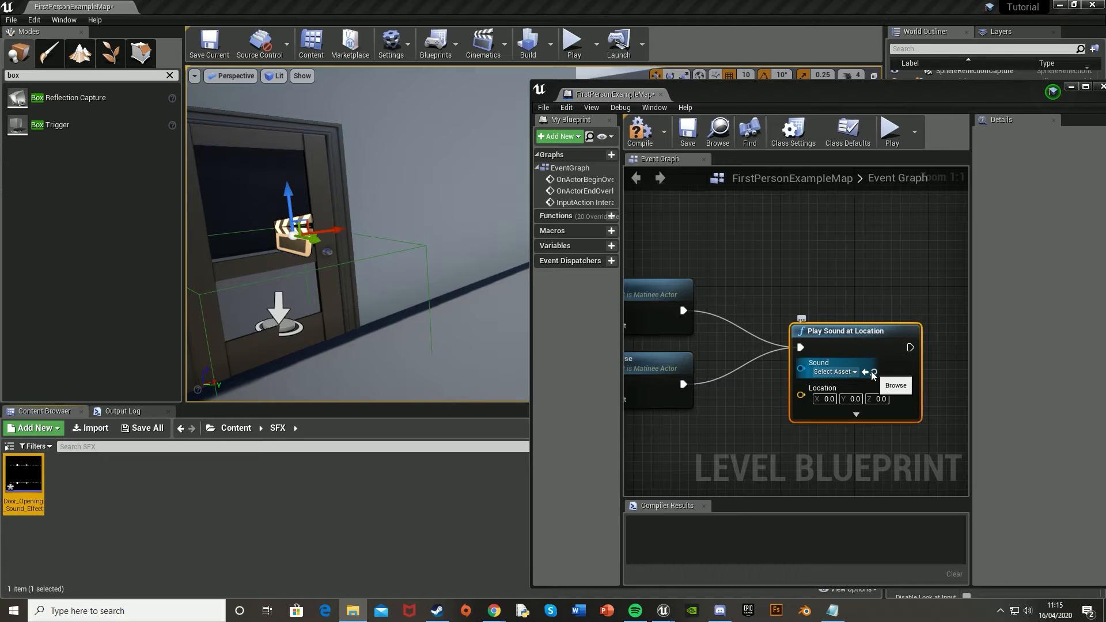
{"action": "left_click", "coordinate": [865, 372]}
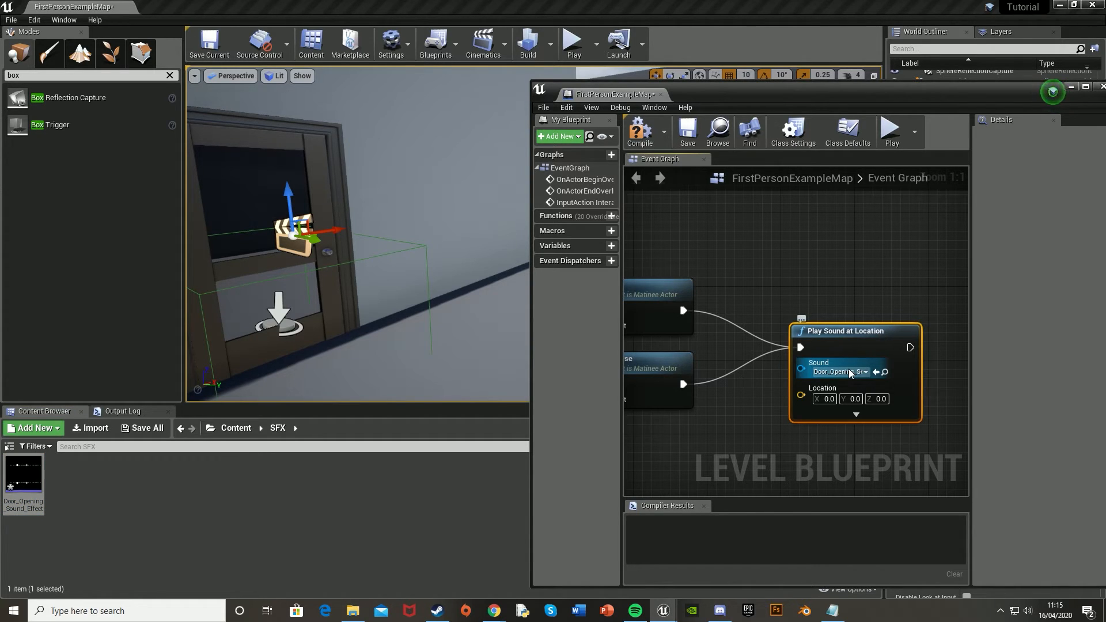
{"action": "mouse_move", "coordinate": [639, 133]}
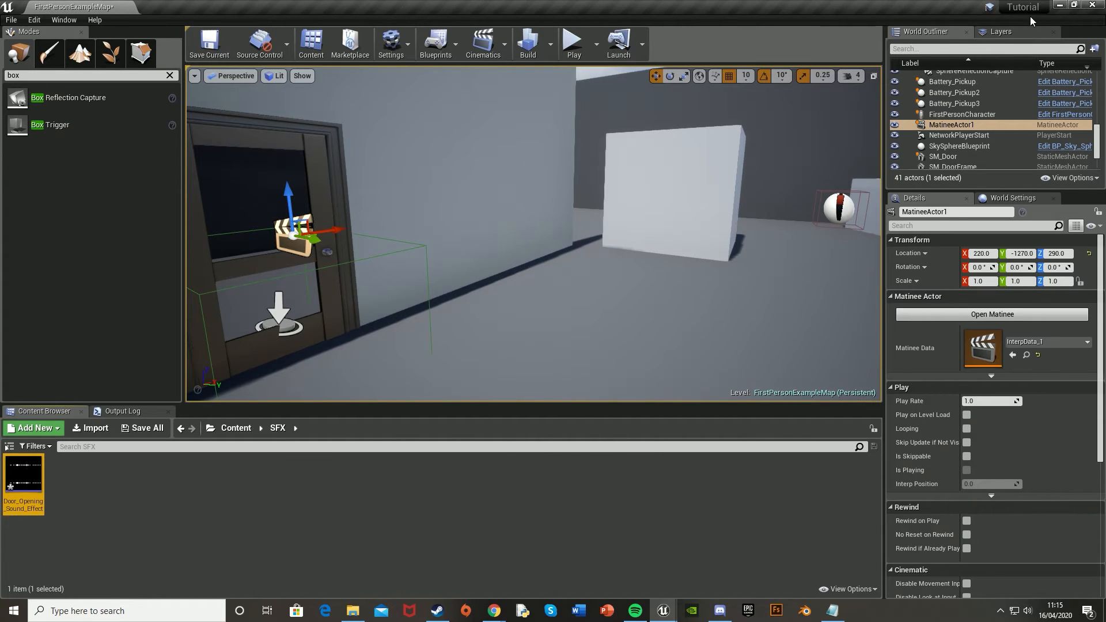
{"action": "left_click", "coordinate": [573, 43]}
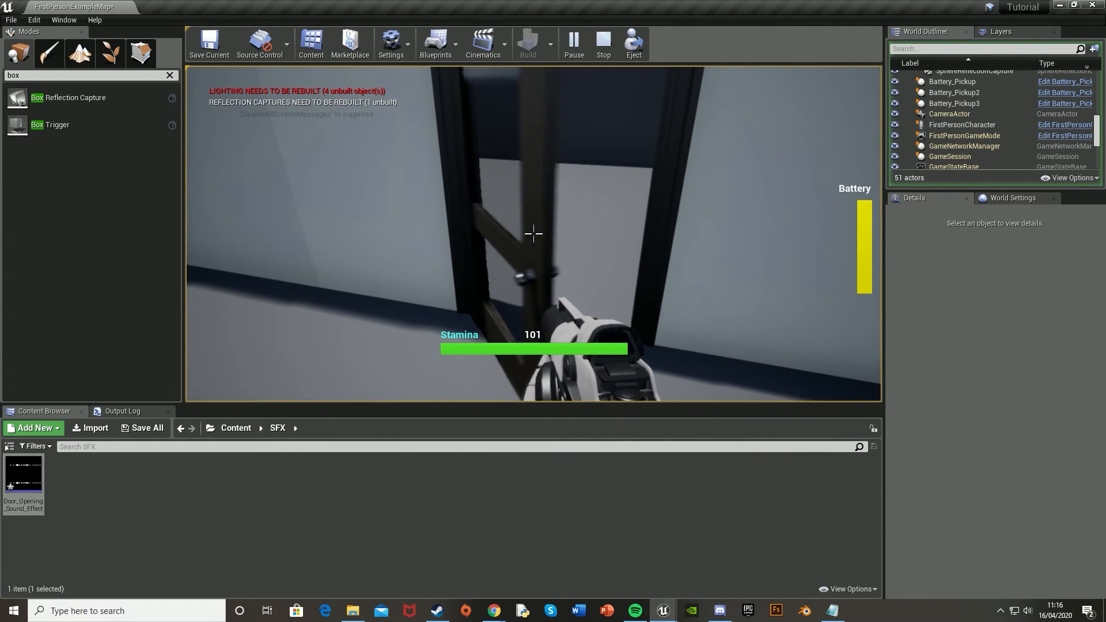
{"action": "mouse_move", "coordinate": [533, 233]}
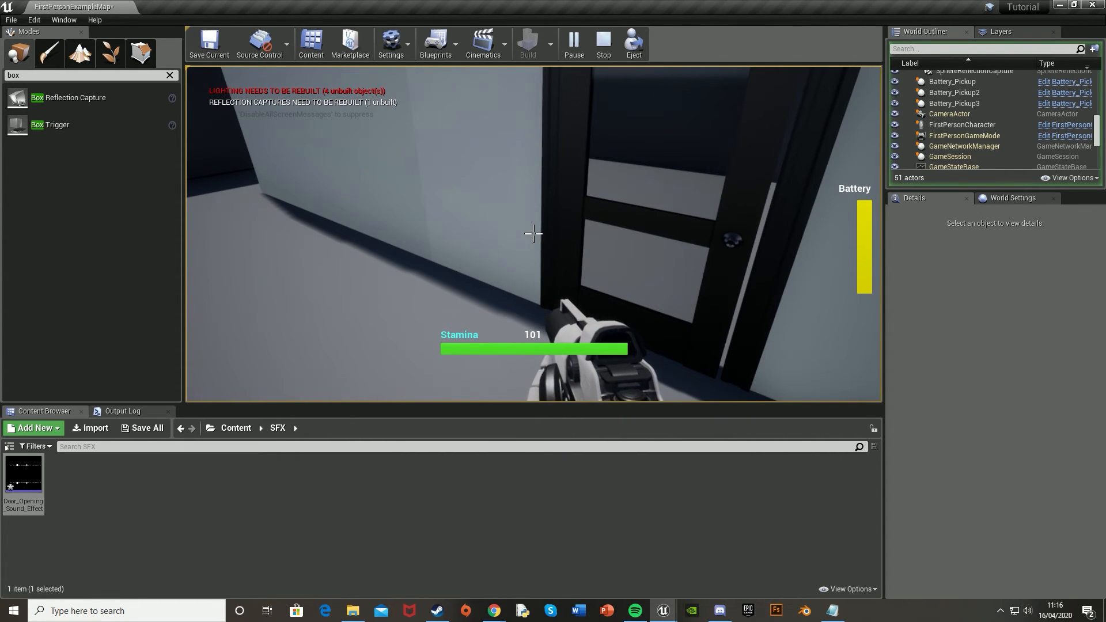
{"action": "left_click", "coordinate": [603, 43]}
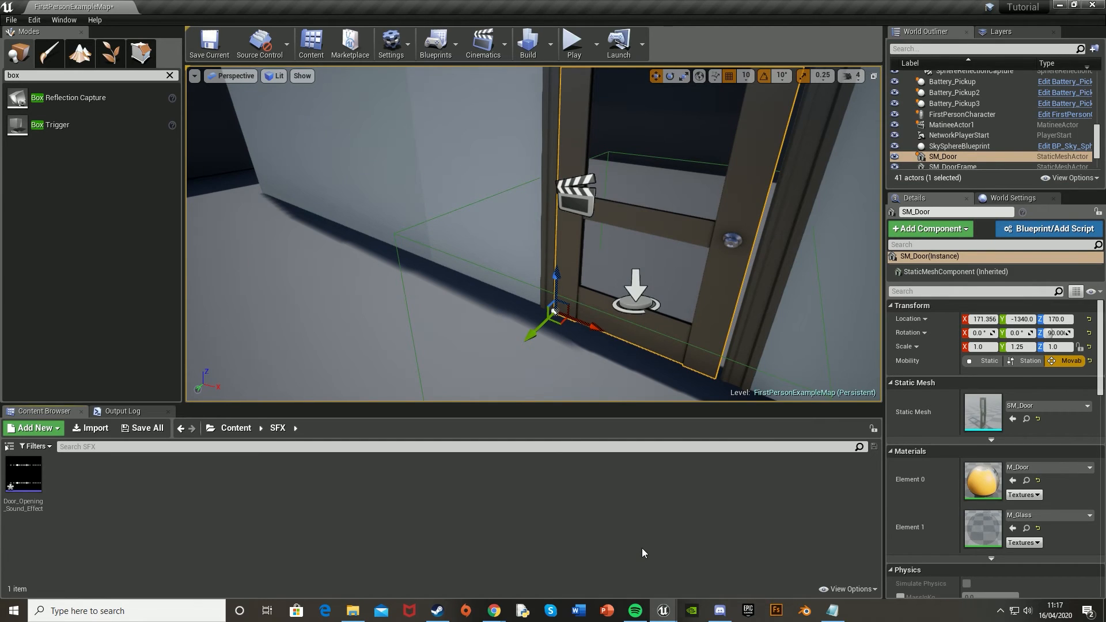
{"action": "mouse_move", "coordinate": [983, 412]}
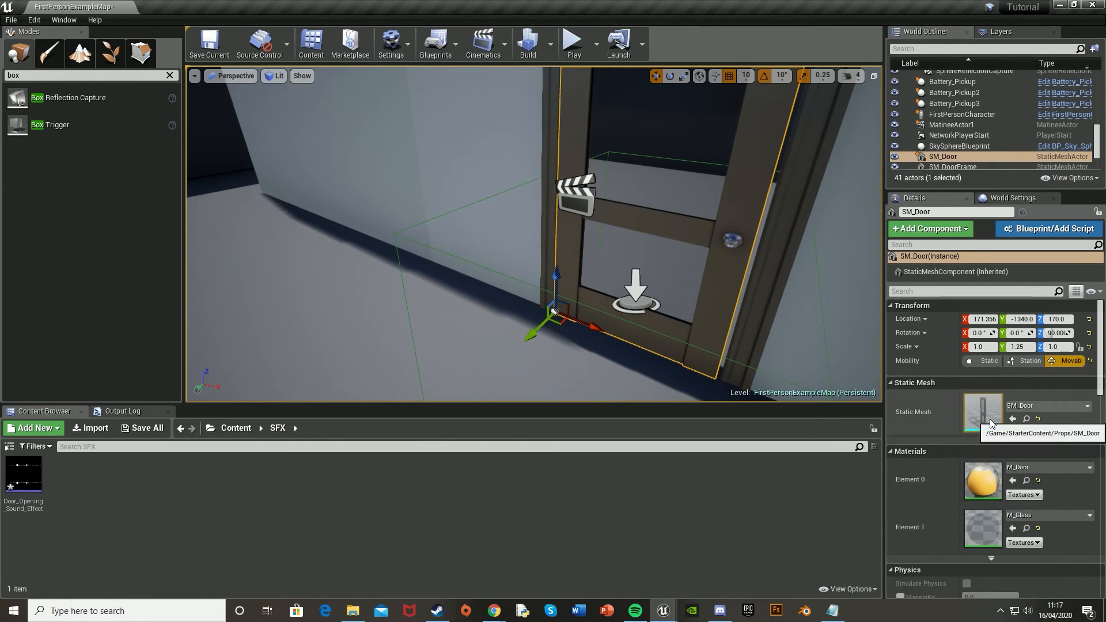
Step: Add a simplified box collision to the SM_Door static mesh in the mesh editor
{"action": "double_click", "coordinate": [982, 412]}
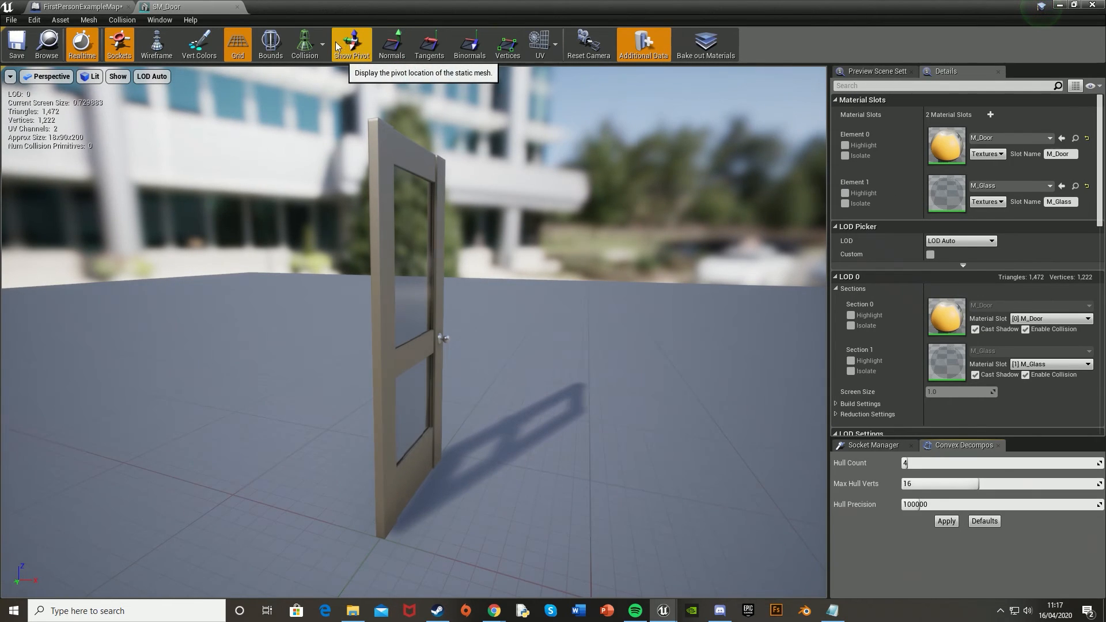
{"action": "mouse_move", "coordinate": [304, 44]}
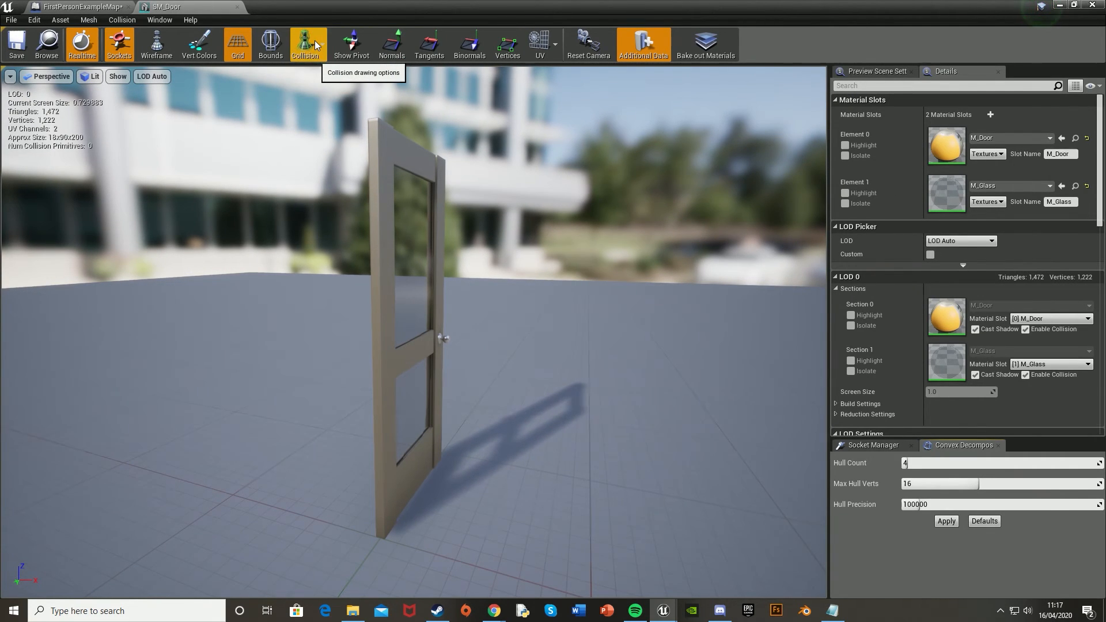
{"action": "mouse_move", "coordinate": [121, 20]}
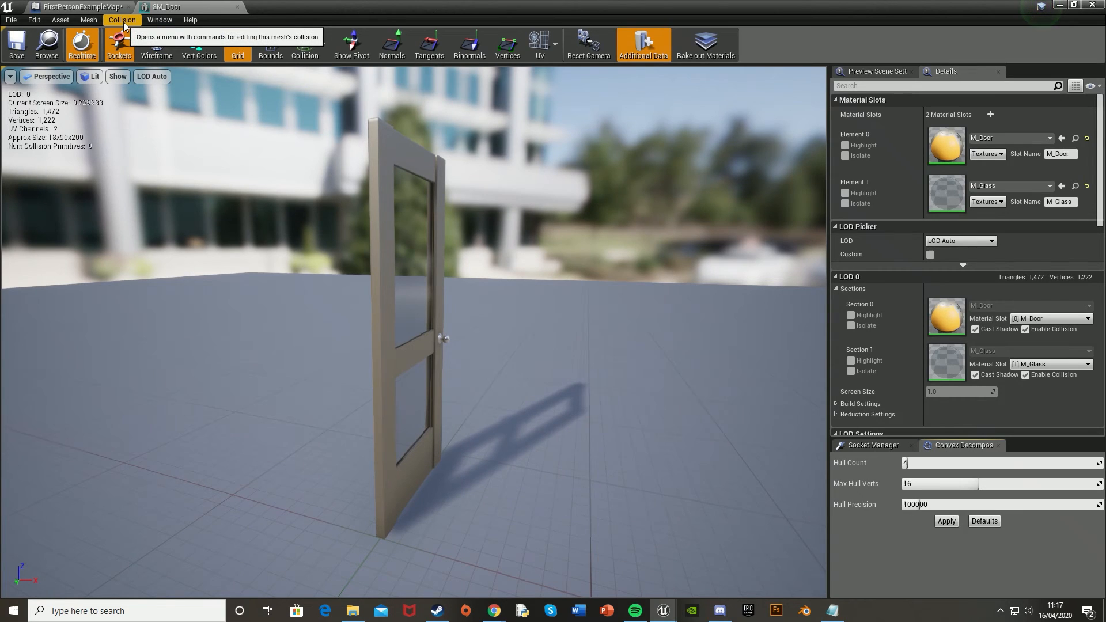
{"action": "left_click", "coordinate": [121, 19]}
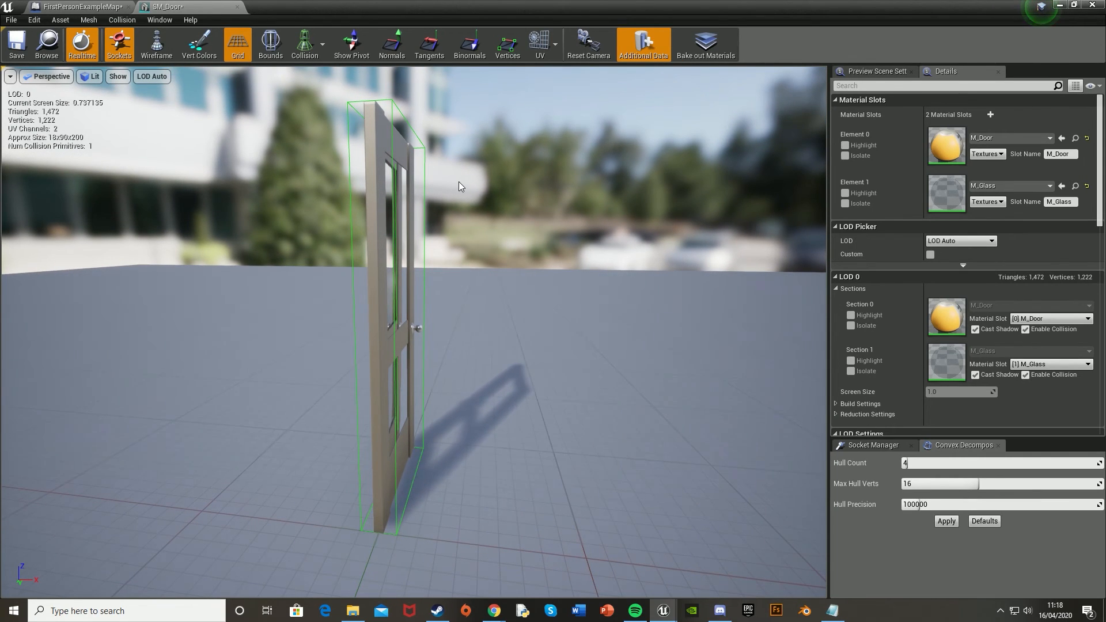
{"action": "mouse_move", "coordinate": [358, 258]}
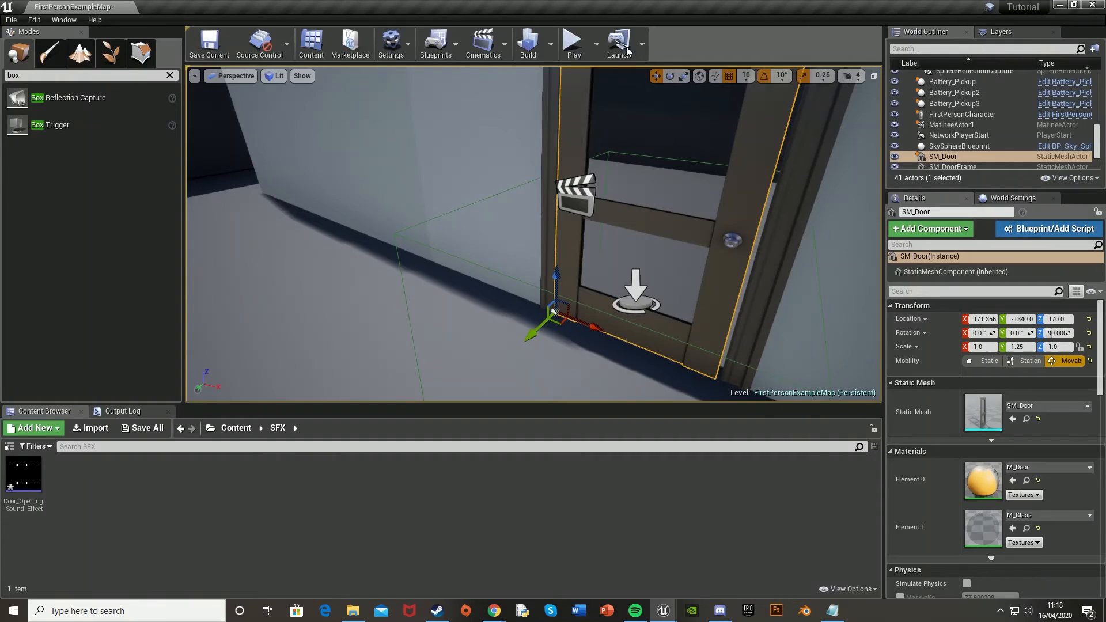
Step: Start a play-in-editor session and walk into the now-collidable door
{"action": "left_click", "coordinate": [573, 39]}
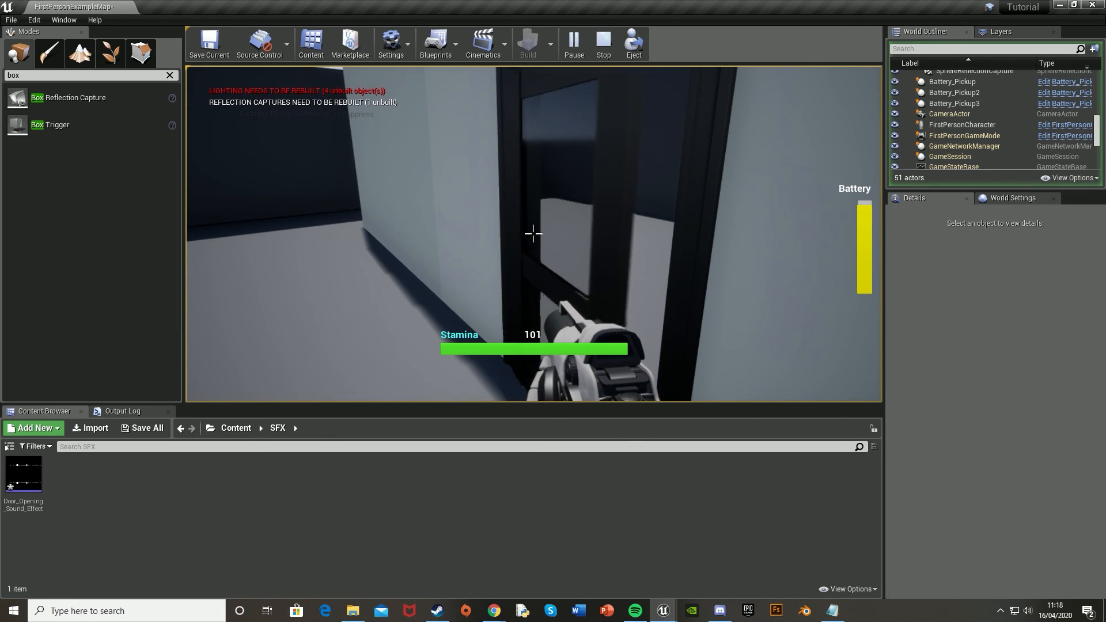
{"action": "mouse_move", "coordinate": [533, 233]}
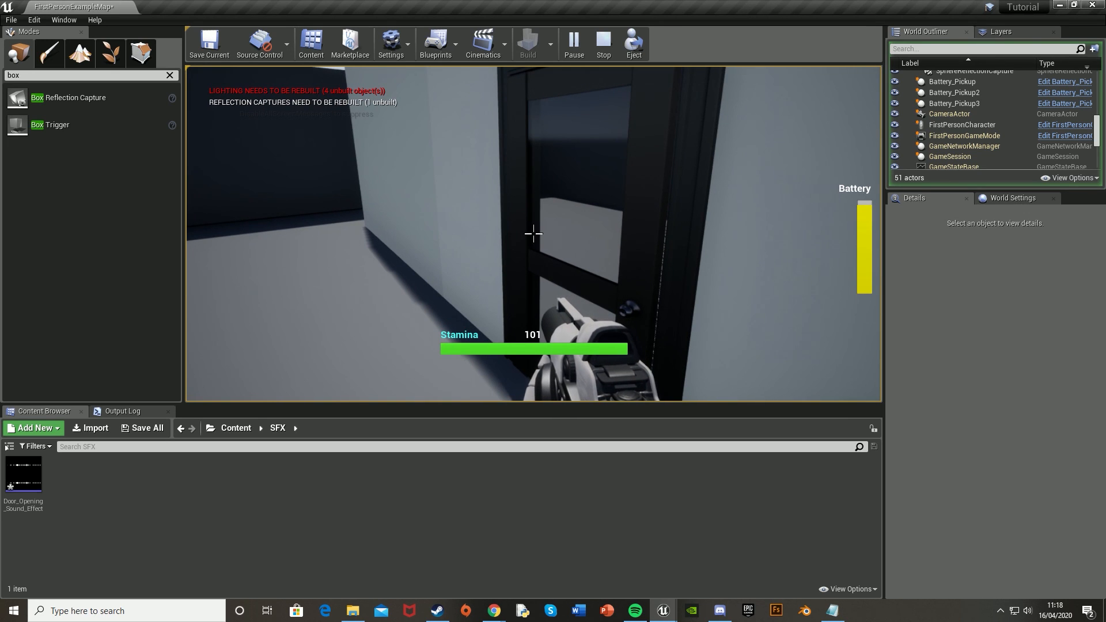